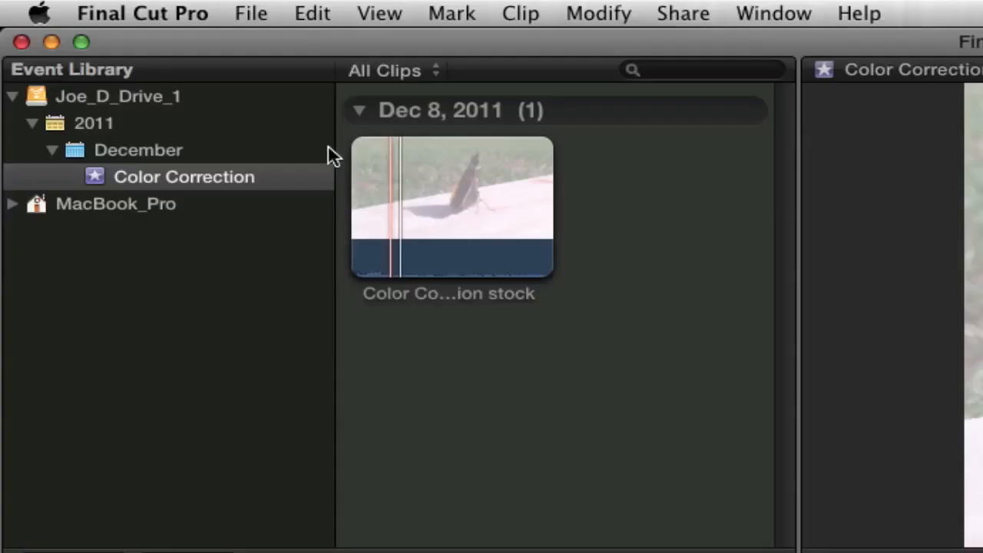
Step: Start a new project named 'Color Correction' with Audio Channels kept at Stereo
left_click(251, 13)
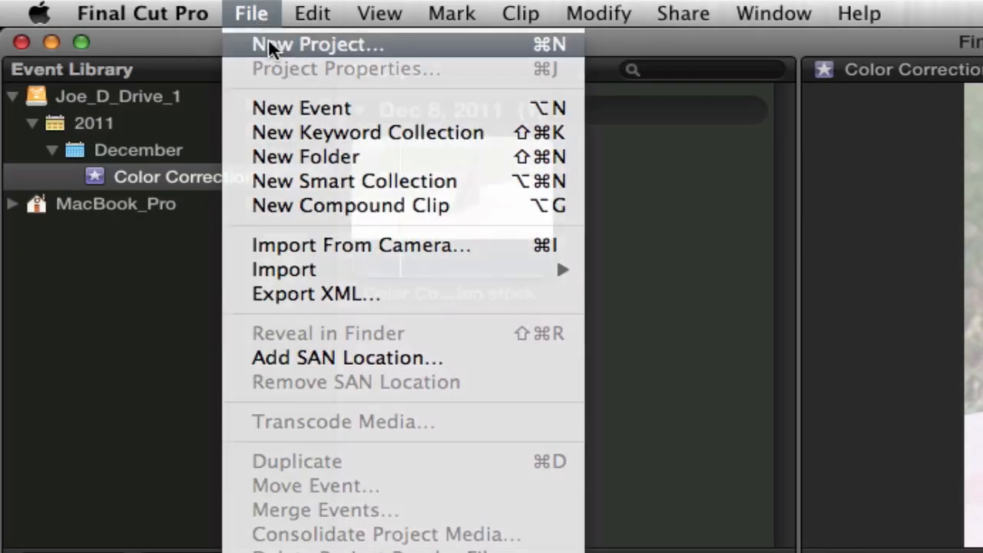
left_click(317, 43)
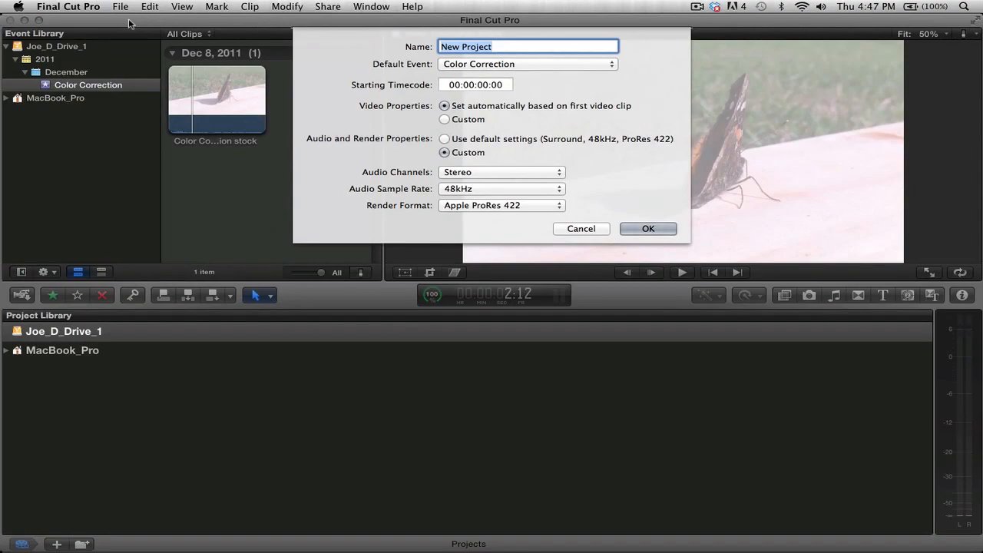
type("Color Correc")
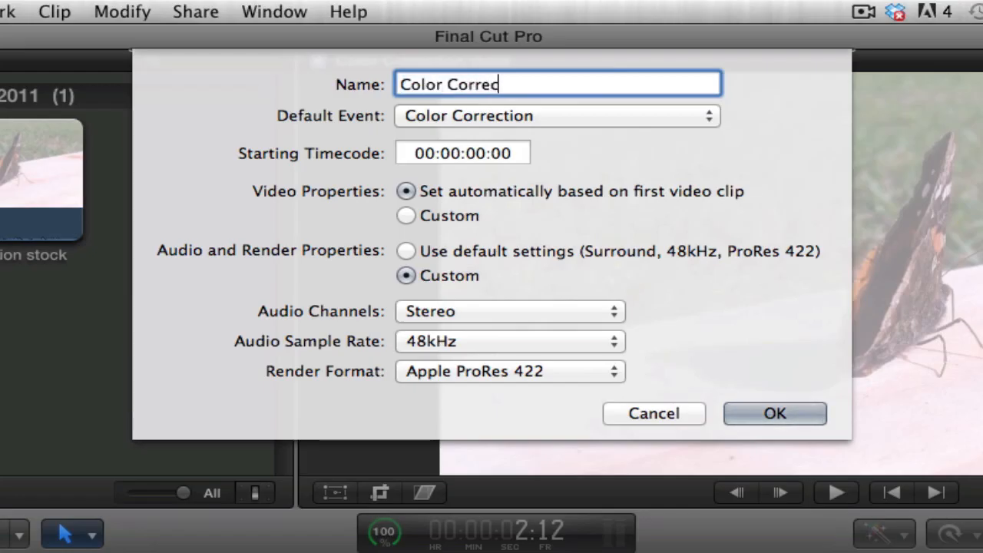
type("tion")
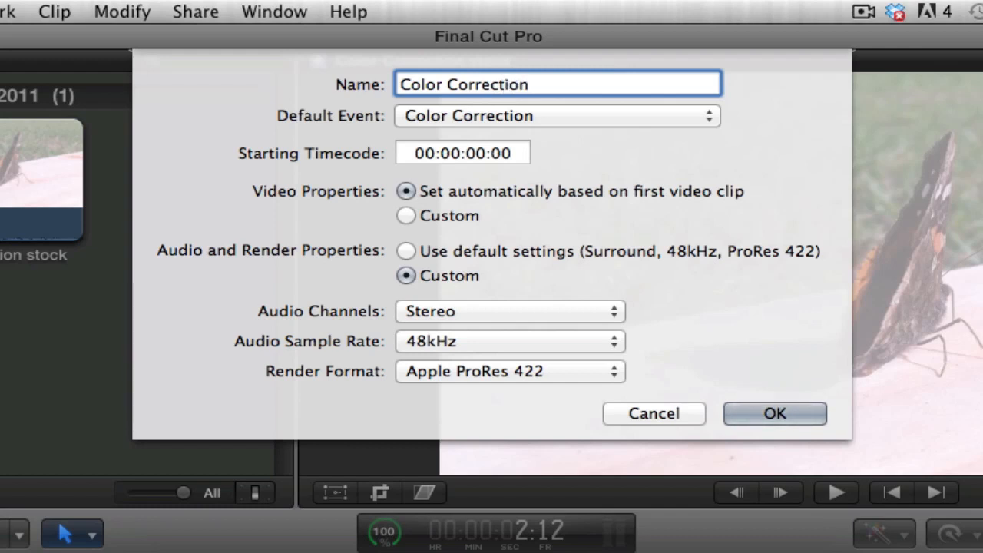
mouse_move(482, 121)
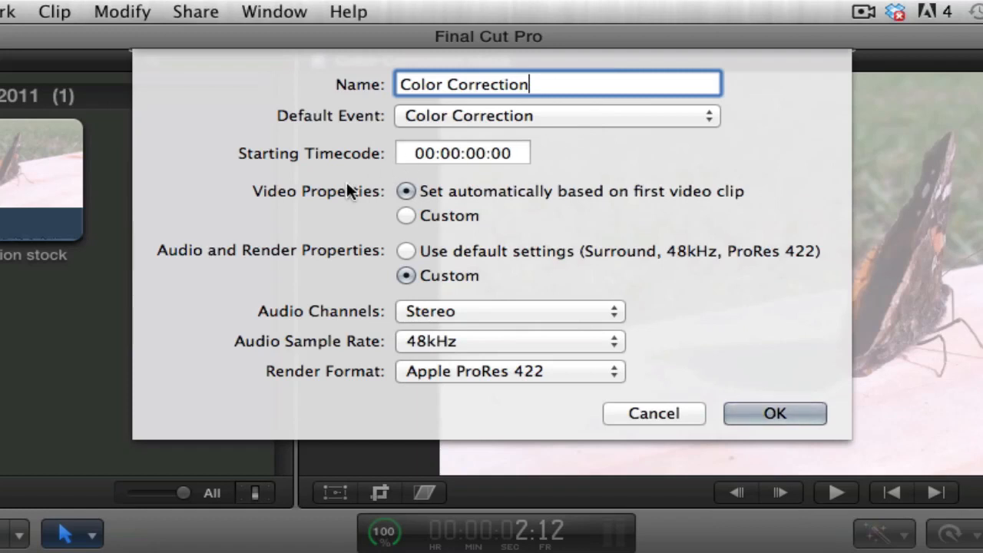
mouse_move(459, 201)
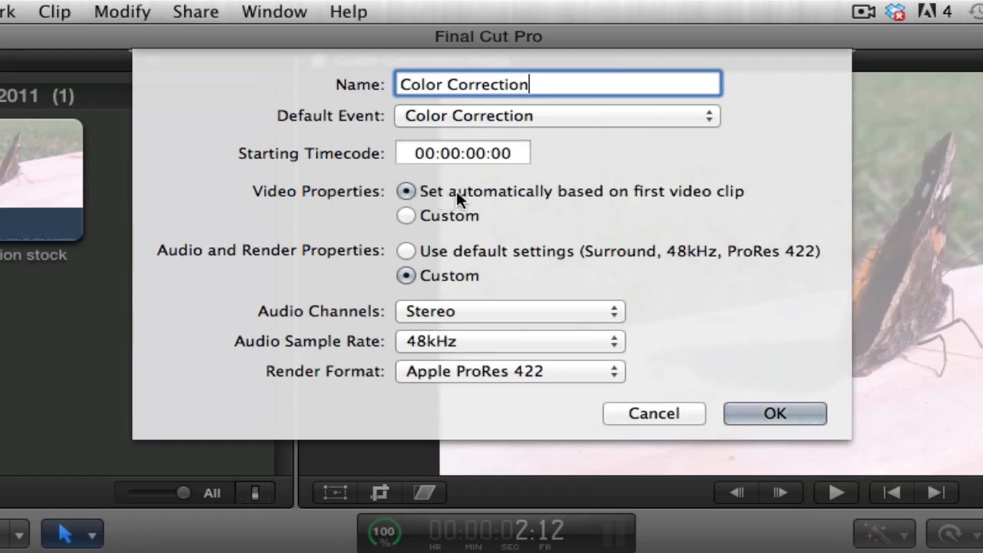
mouse_move(742, 193)
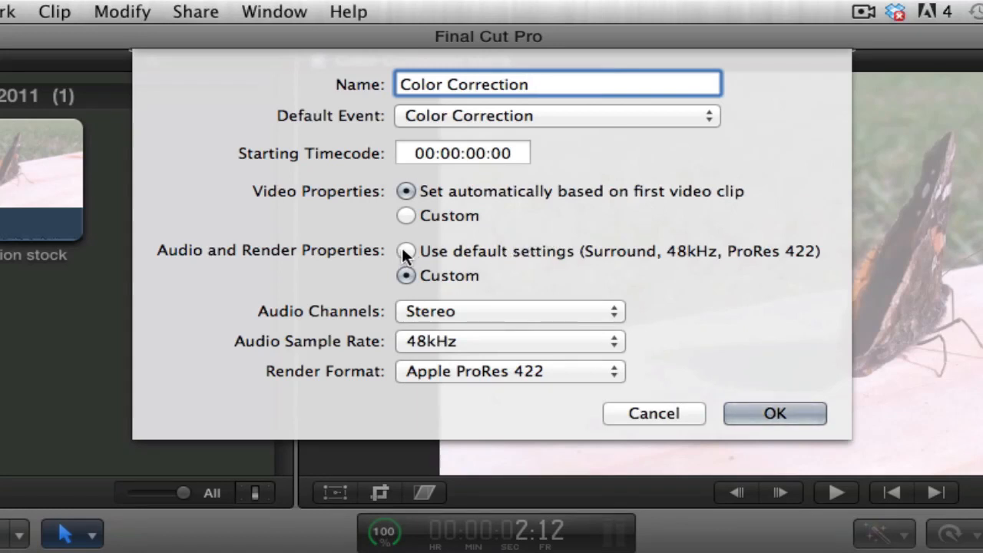
left_click(509, 312)
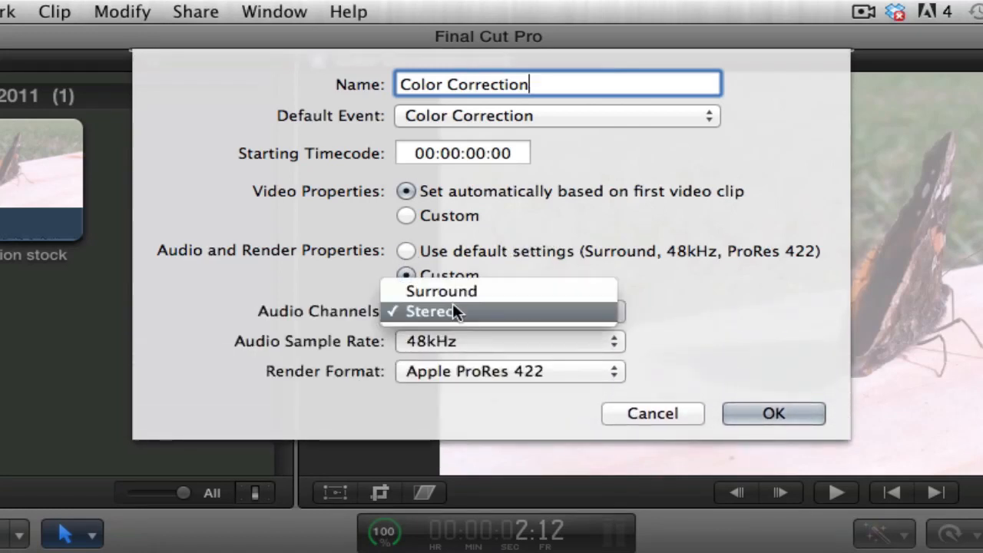
left_click(449, 311)
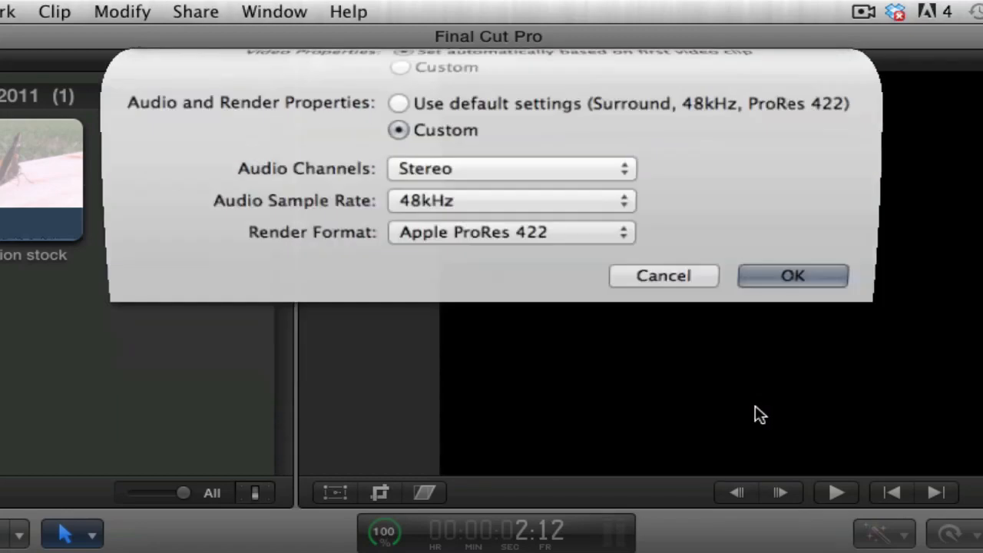
Step: Confirm the project settings, then append the butterfly stock clip to the timeline with E
left_click(792, 275)
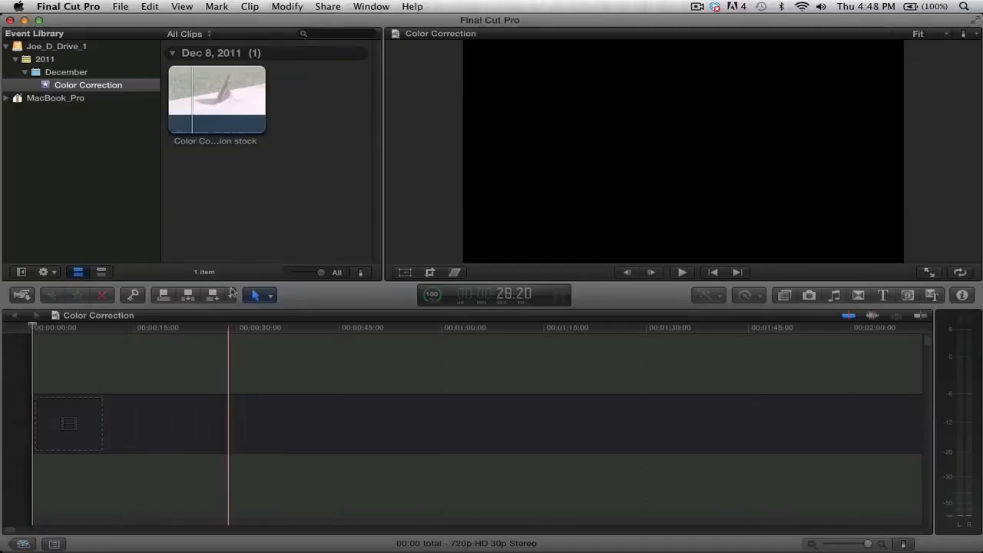
left_click(217, 98)
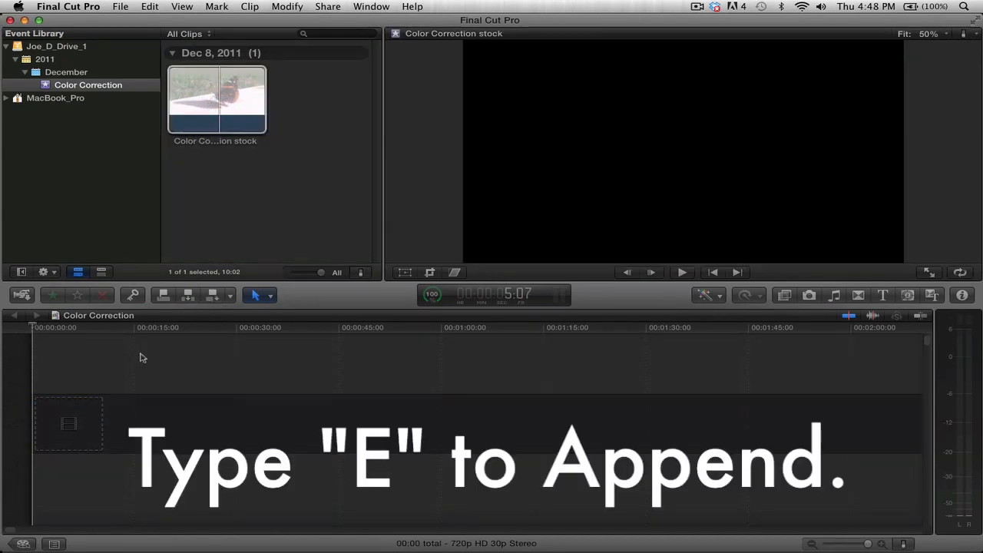
key("e")
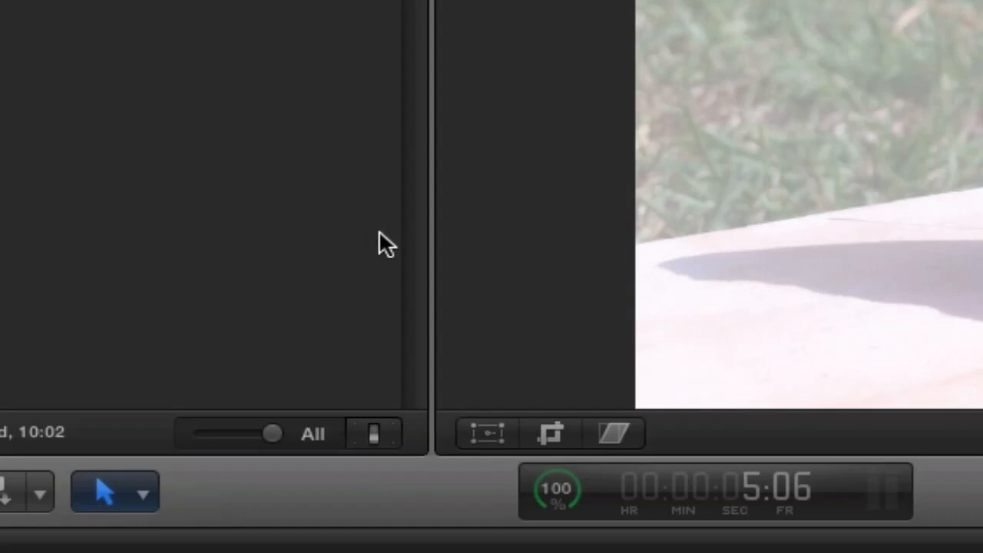
mouse_move(427, 242)
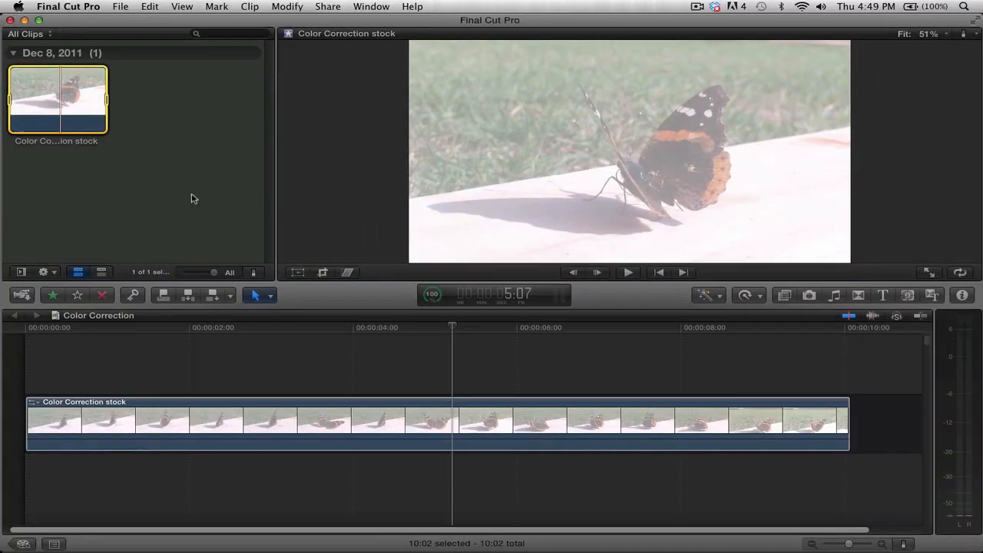
mouse_move(574, 106)
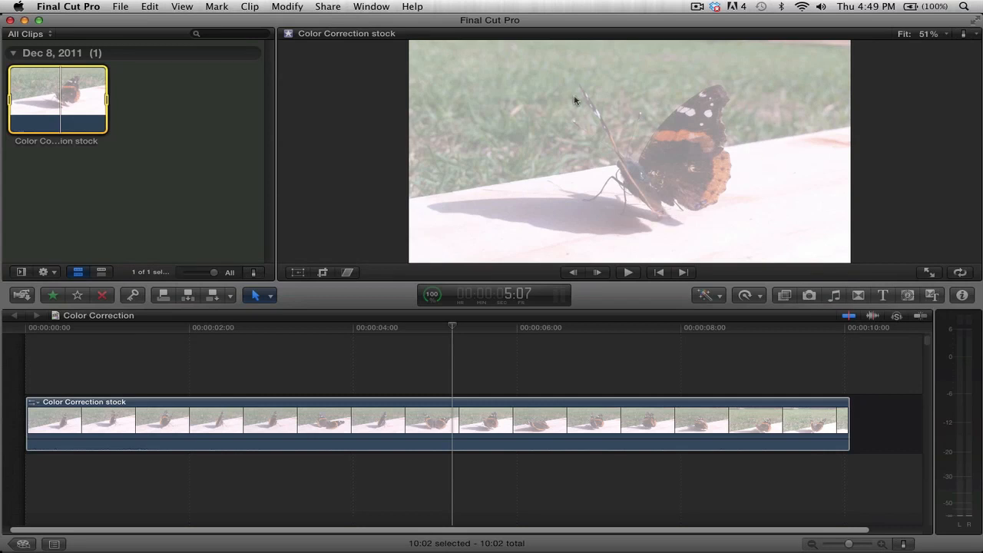
mouse_move(723, 149)
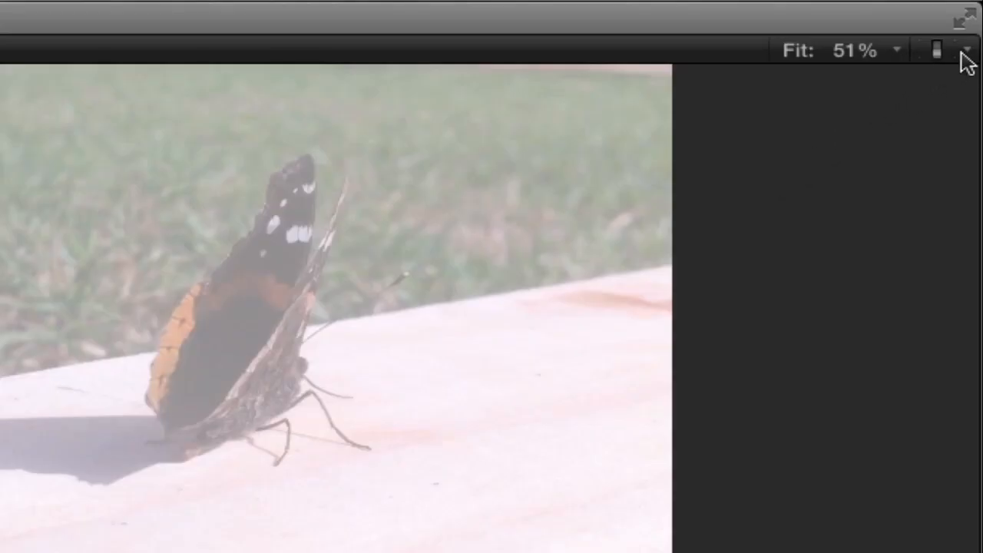
Step: Choose Show Video Scopes from the Viewer options to display the Luma waveform
left_click(966, 48)
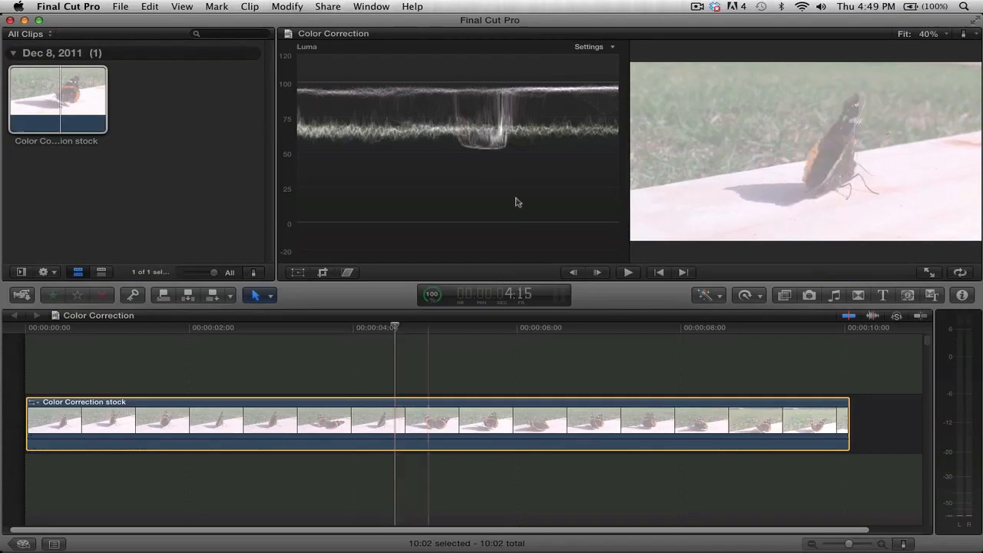
left_click(588, 47)
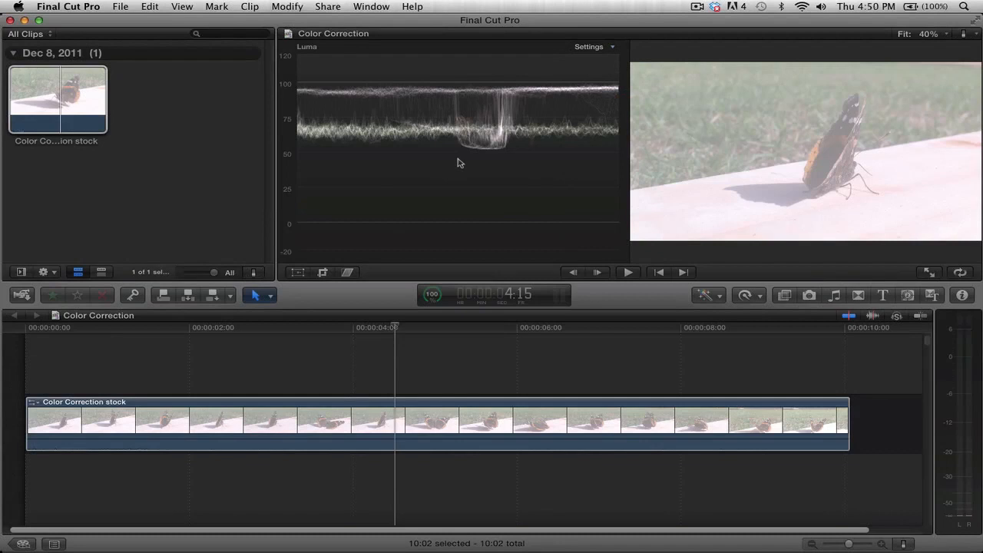
mouse_move(611, 180)
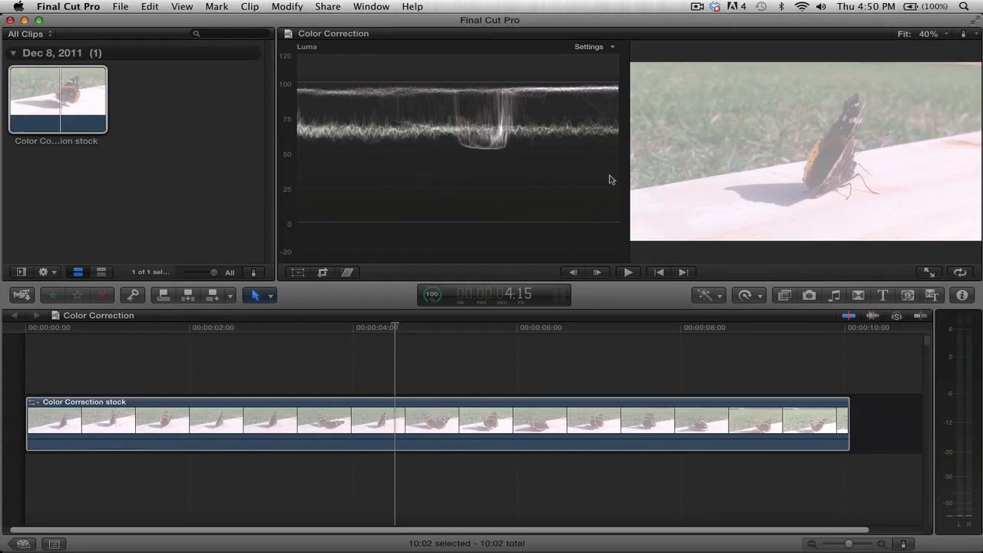
mouse_move(585, 200)
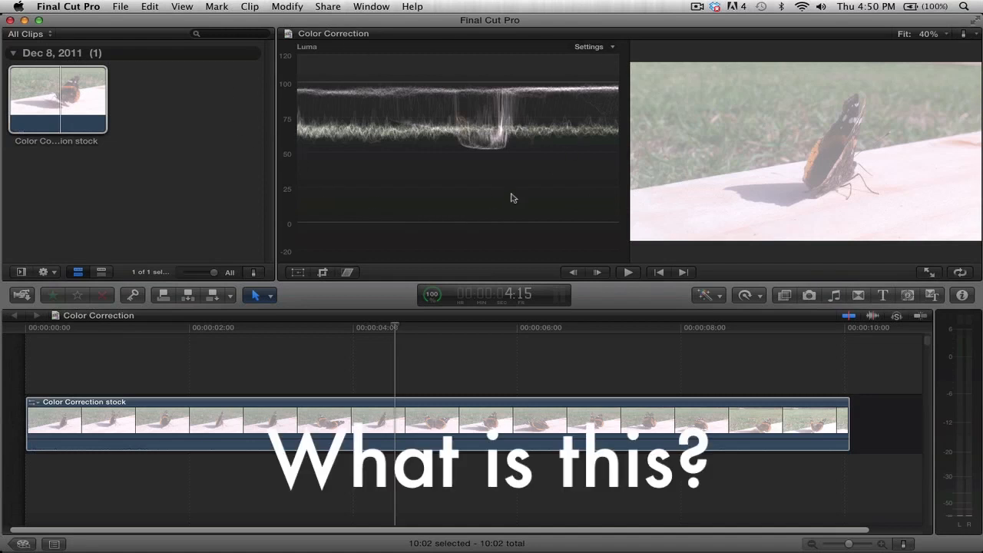
mouse_move(523, 195)
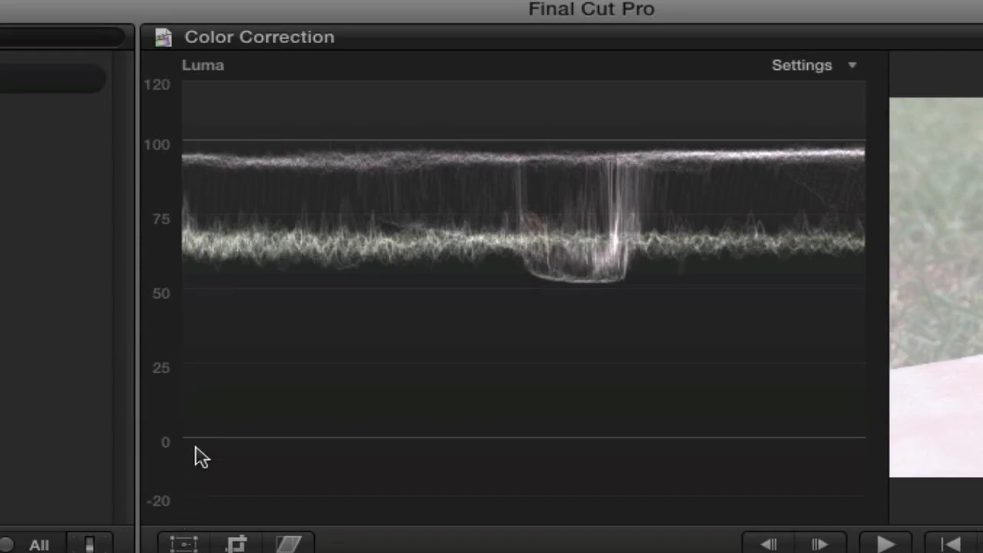
mouse_move(180, 162)
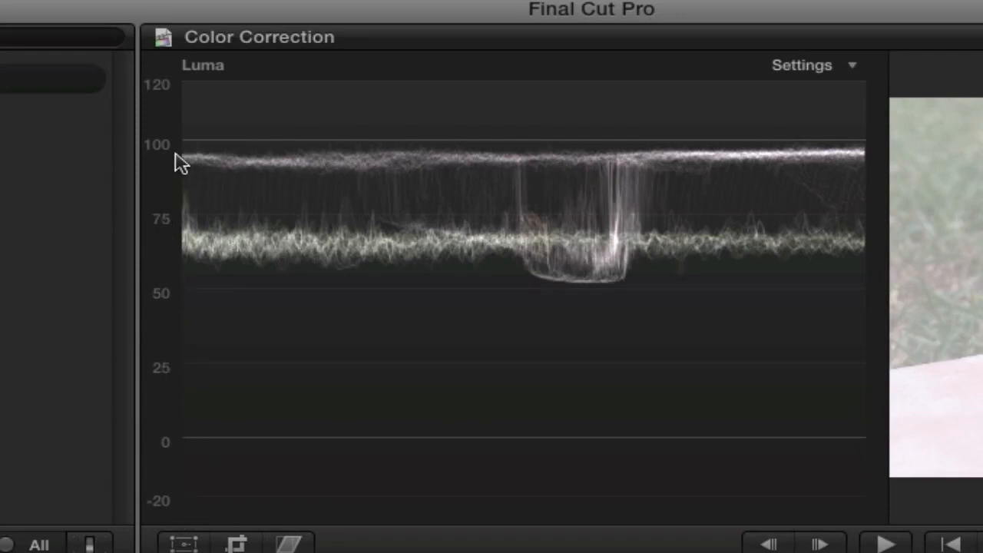
mouse_move(181, 96)
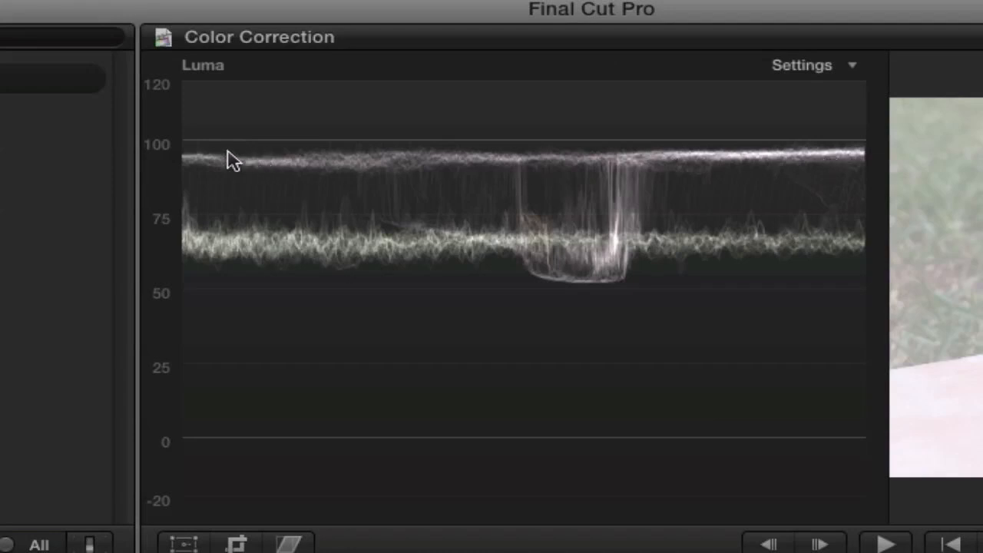
mouse_move(268, 149)
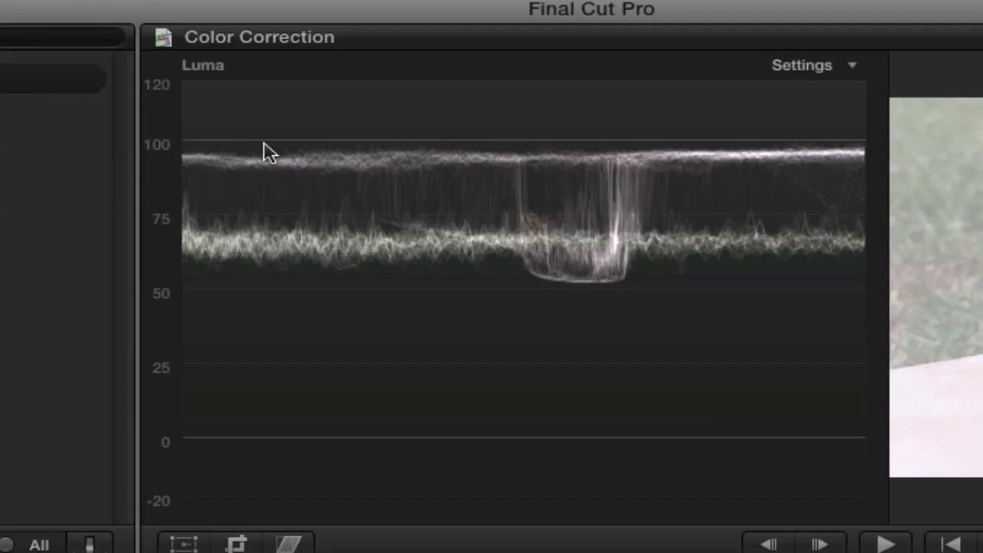
mouse_move(705, 299)
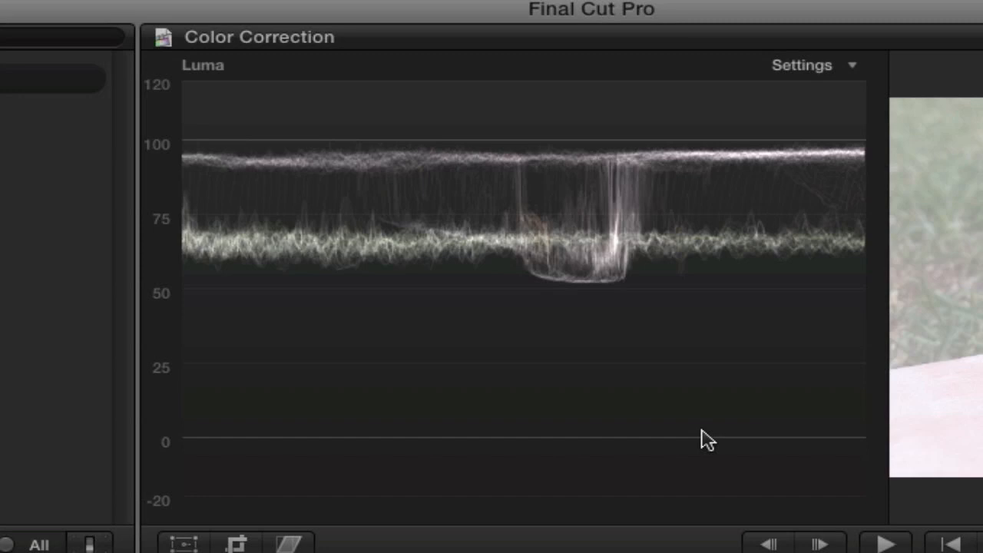
mouse_move(318, 389)
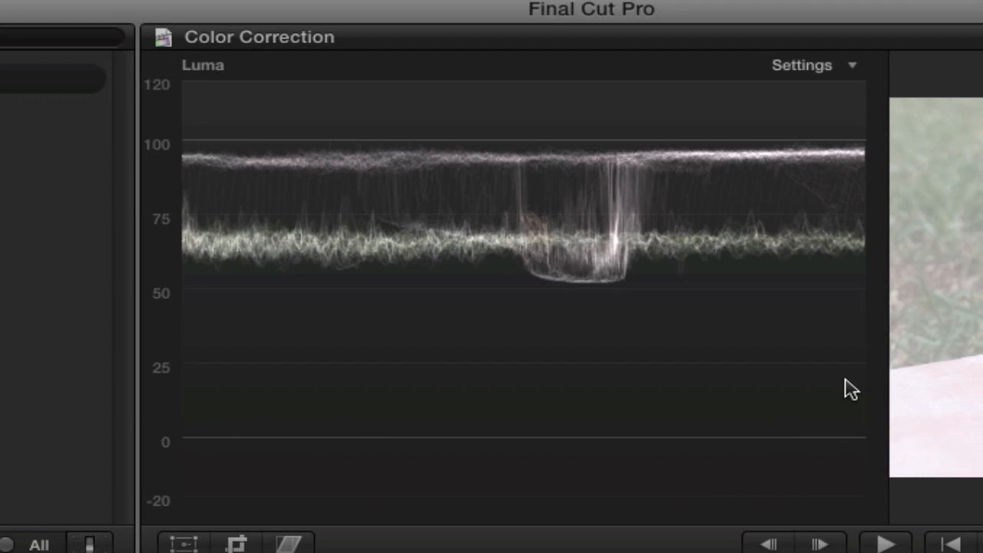
mouse_move(628, 161)
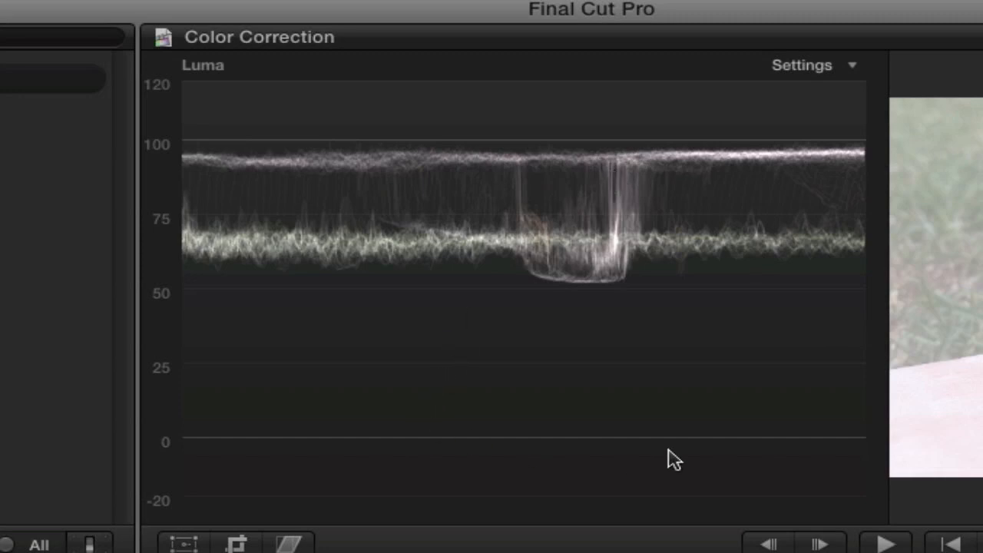
mouse_move(557, 349)
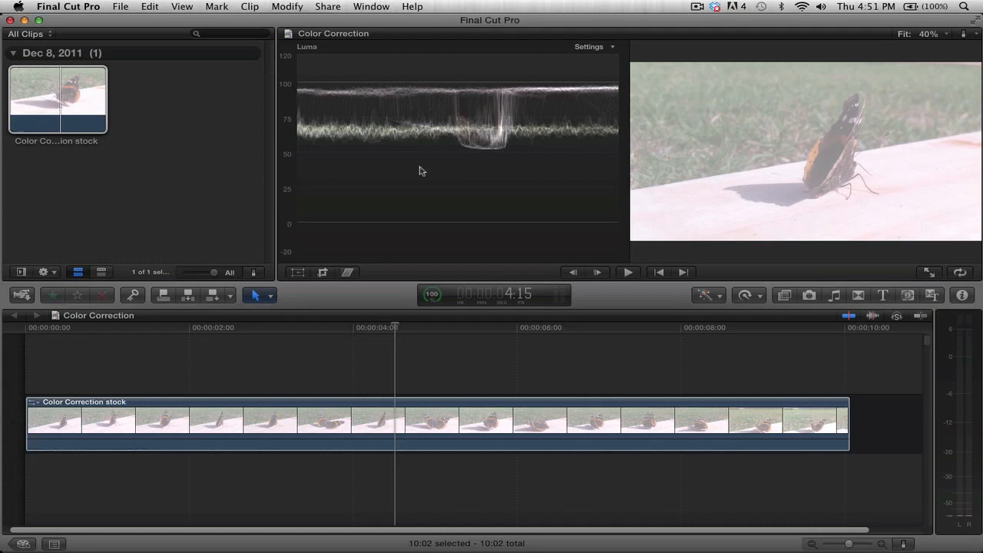
mouse_move(416, 260)
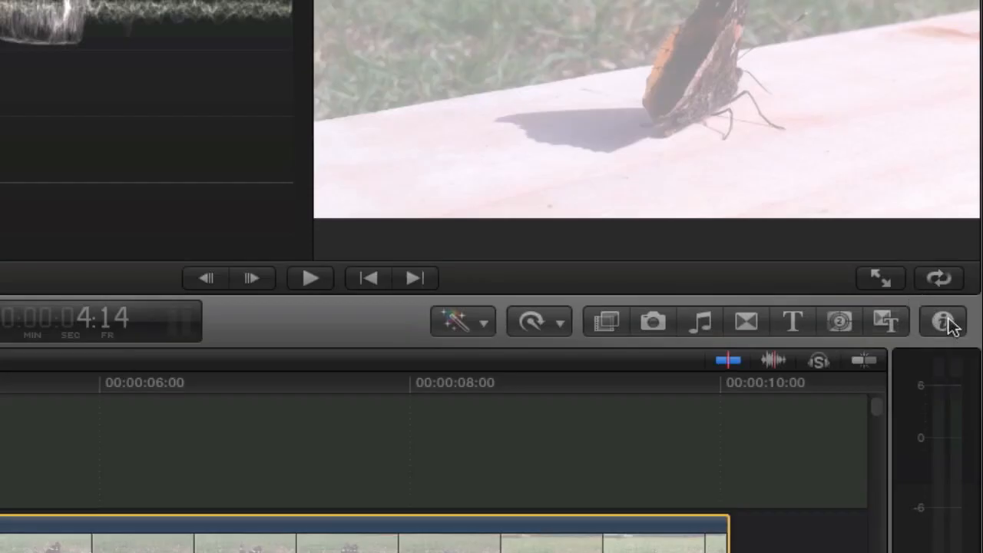
Step: Open the Inspector for the butterfly clip to view its Color section and Correction 1
left_click(940, 326)
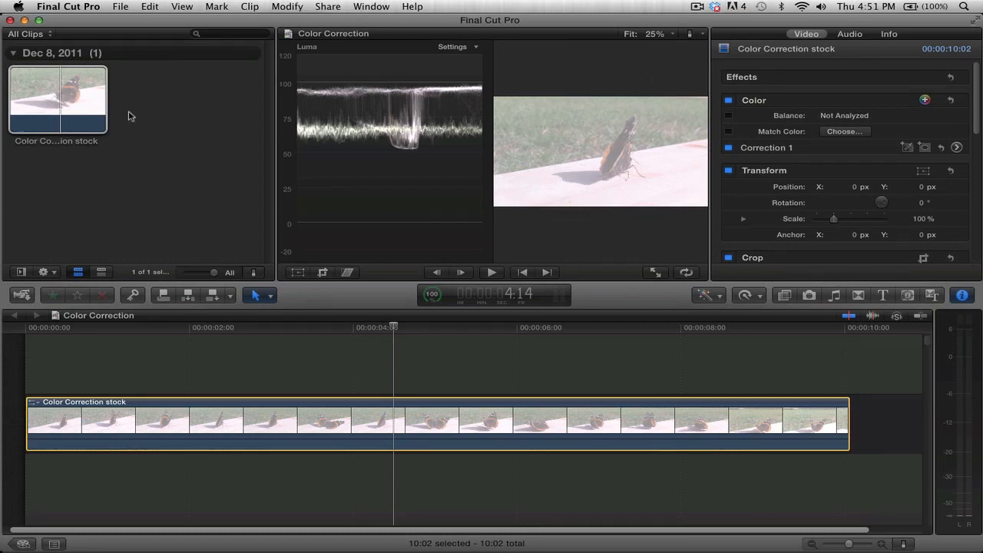
mouse_move(113, 35)
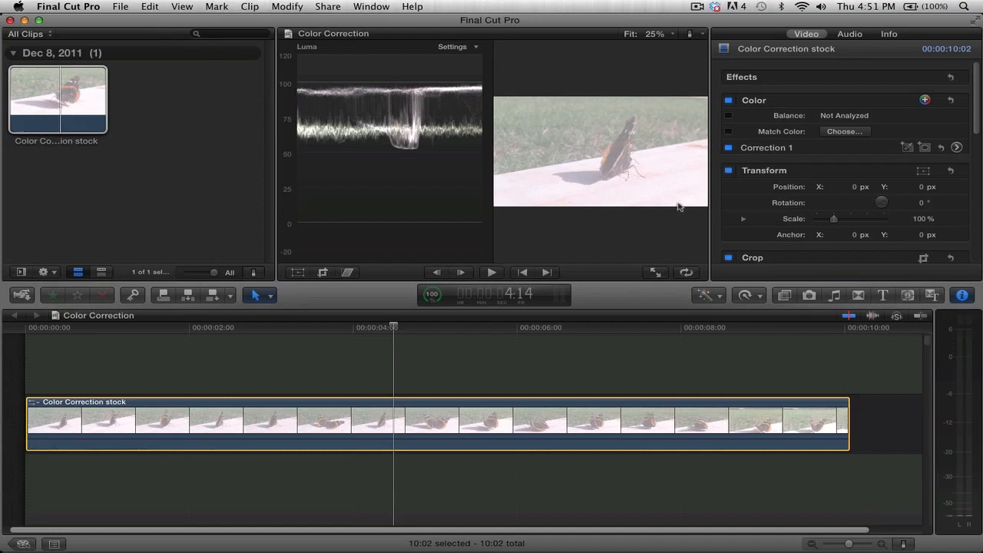
mouse_move(827, 171)
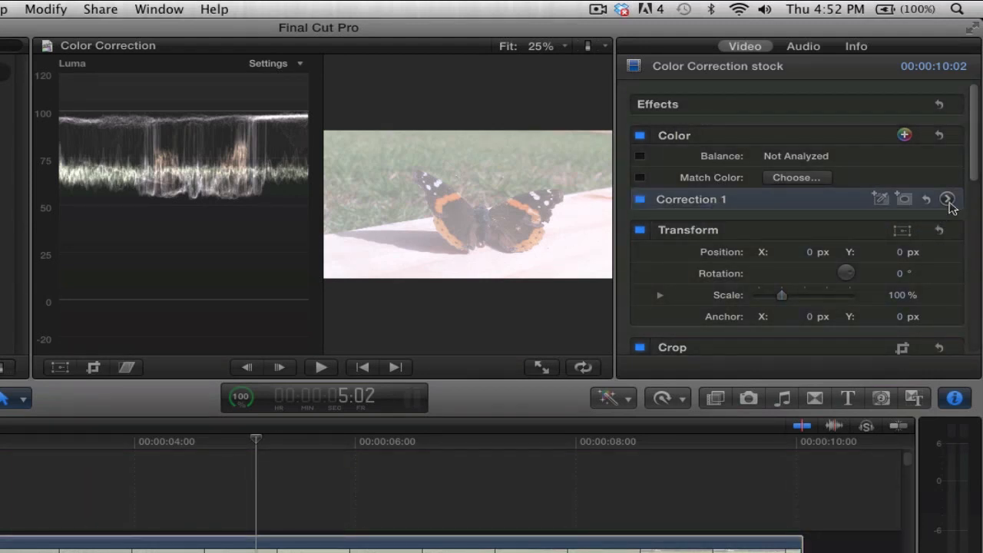
Step: Open the Color Board from the arrow beside Correction 1
left_click(948, 199)
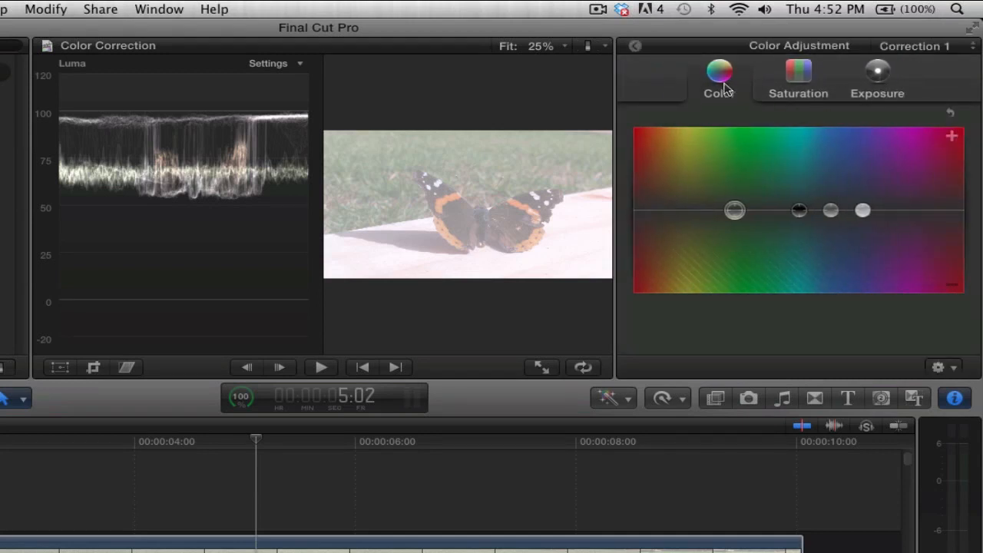
mouse_move(907, 73)
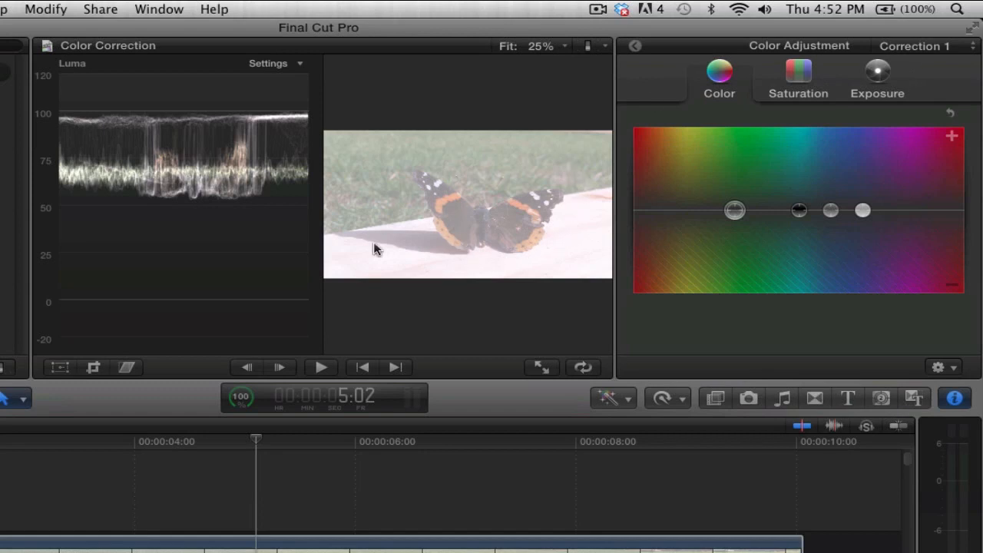
mouse_move(715, 95)
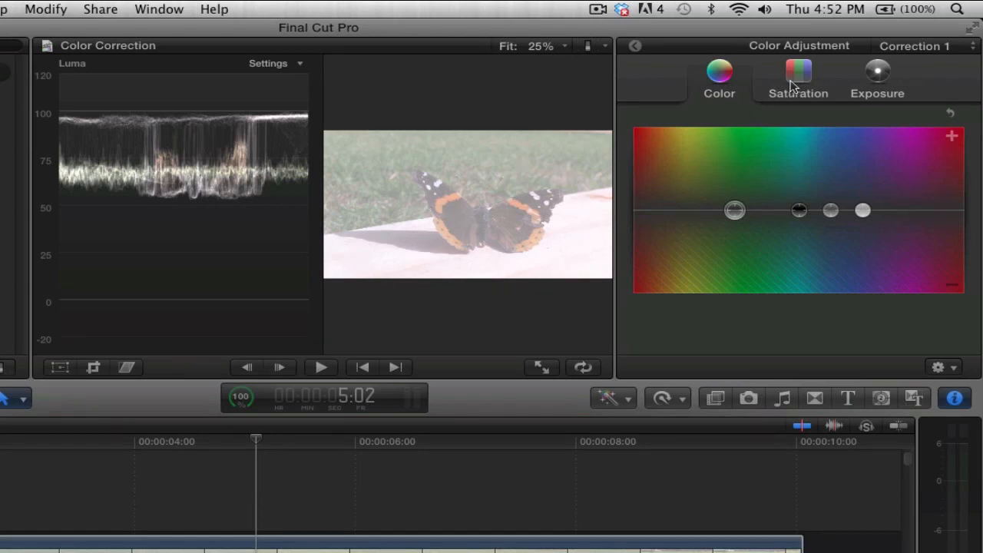
mouse_move(365, 331)
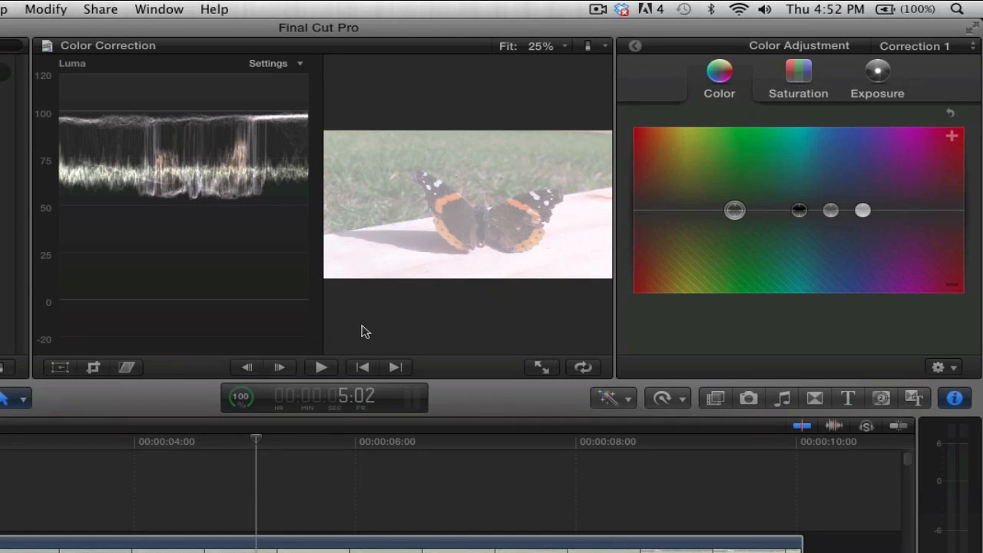
Step: Switch the Color Board to Exposure and drag the Shadows puck down to -100%
left_click(877, 75)
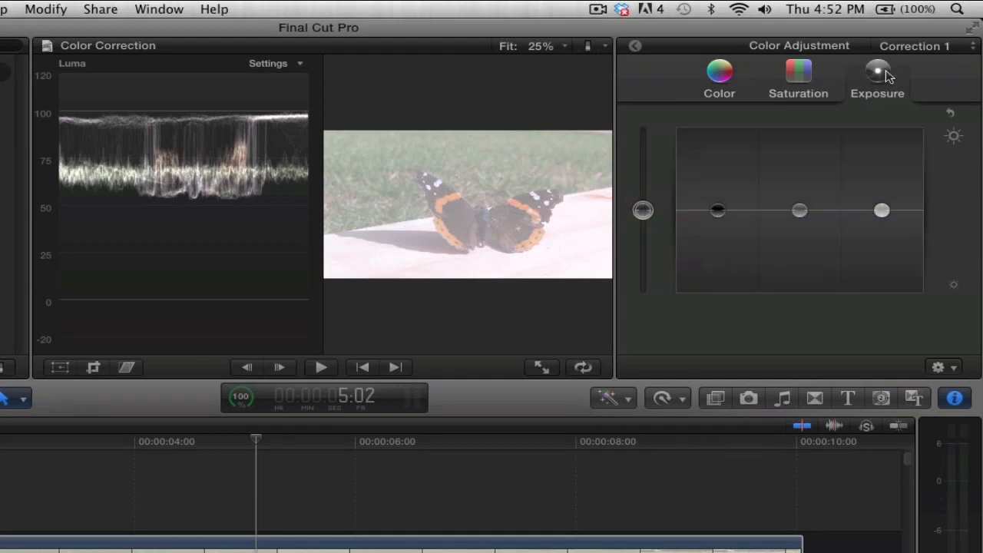
mouse_move(247, 112)
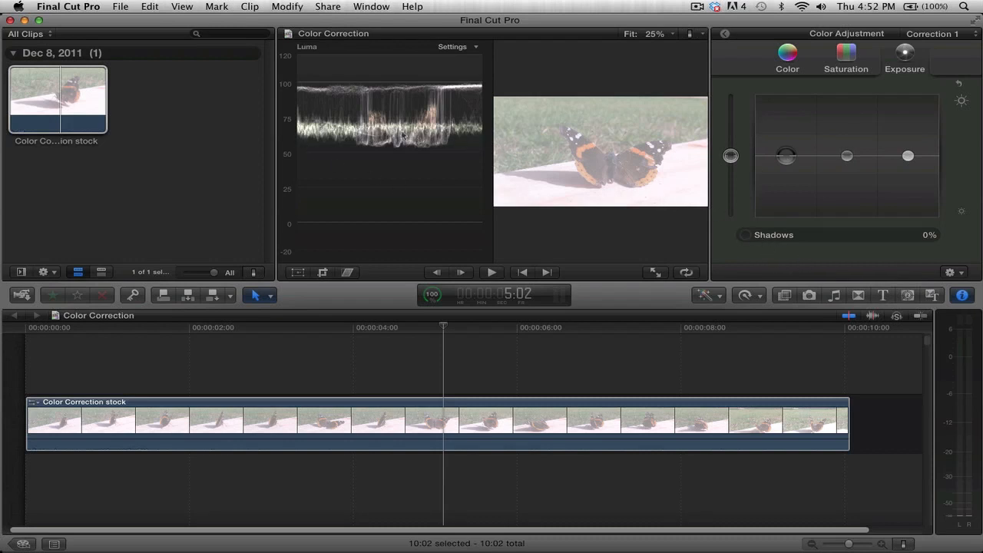
mouse_move(393, 167)
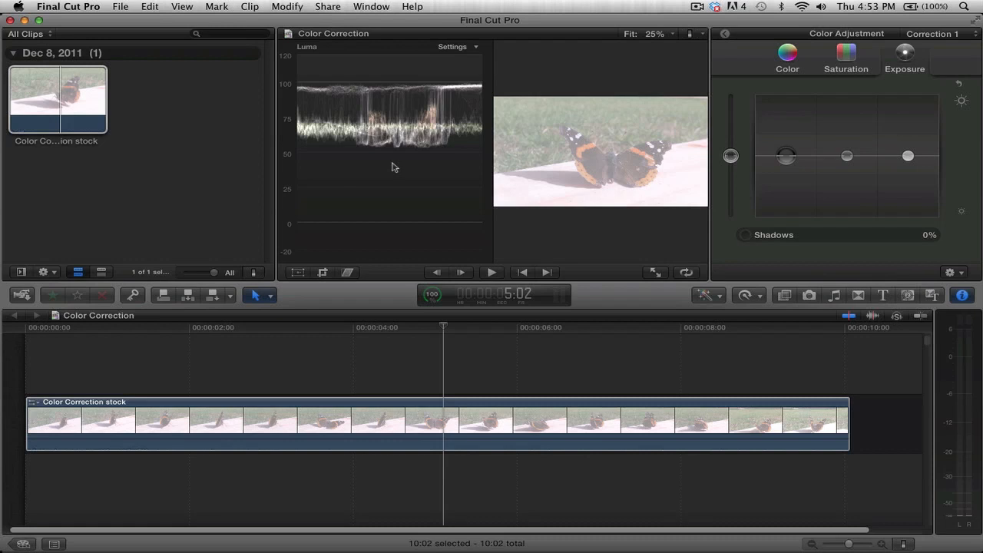
mouse_move(750, 137)
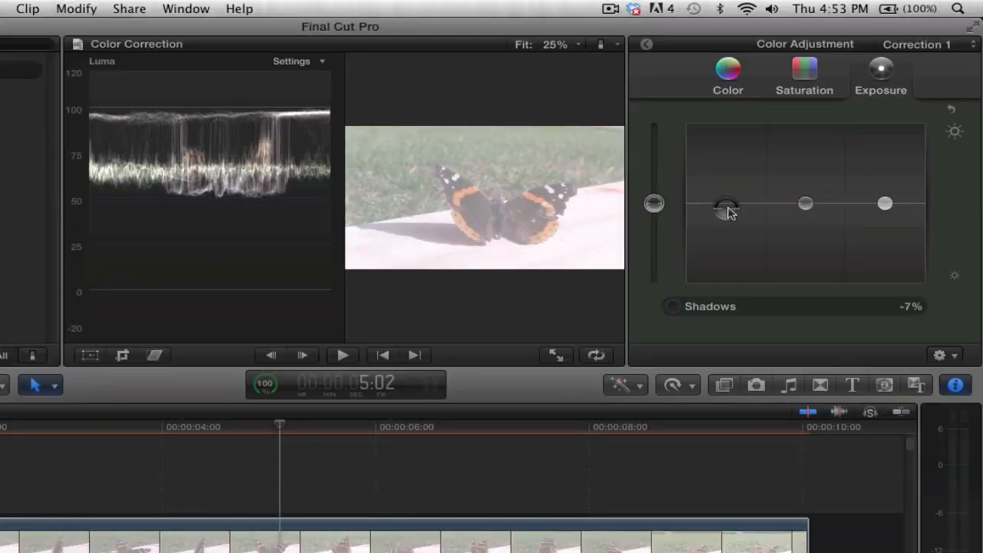
left_click_drag(726, 207, 726, 265)
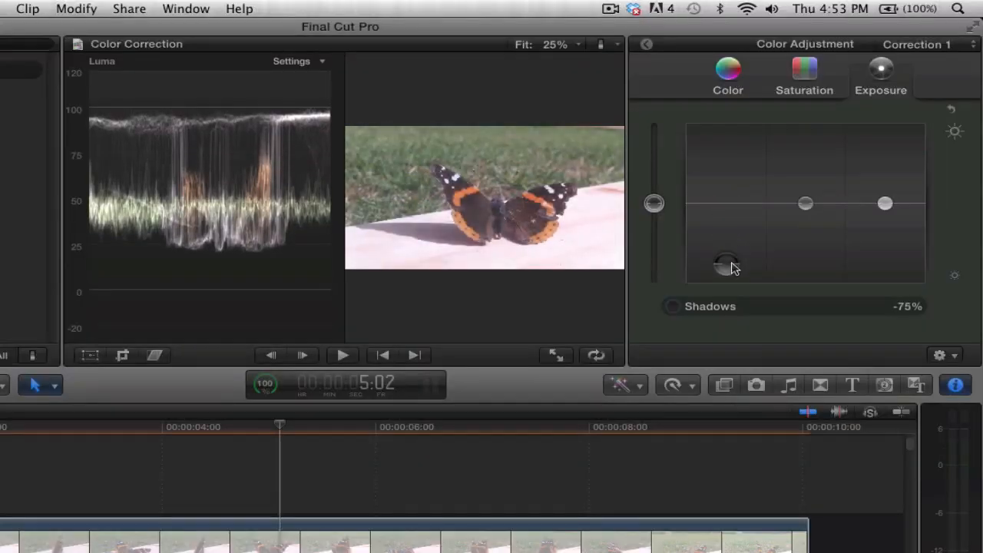
left_click_drag(725, 264, 726, 284)
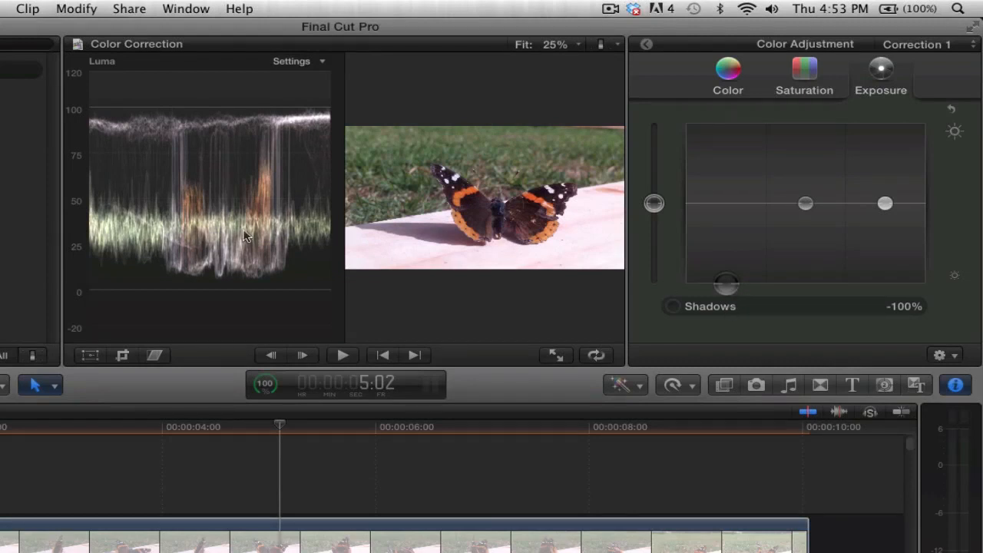
mouse_move(195, 313)
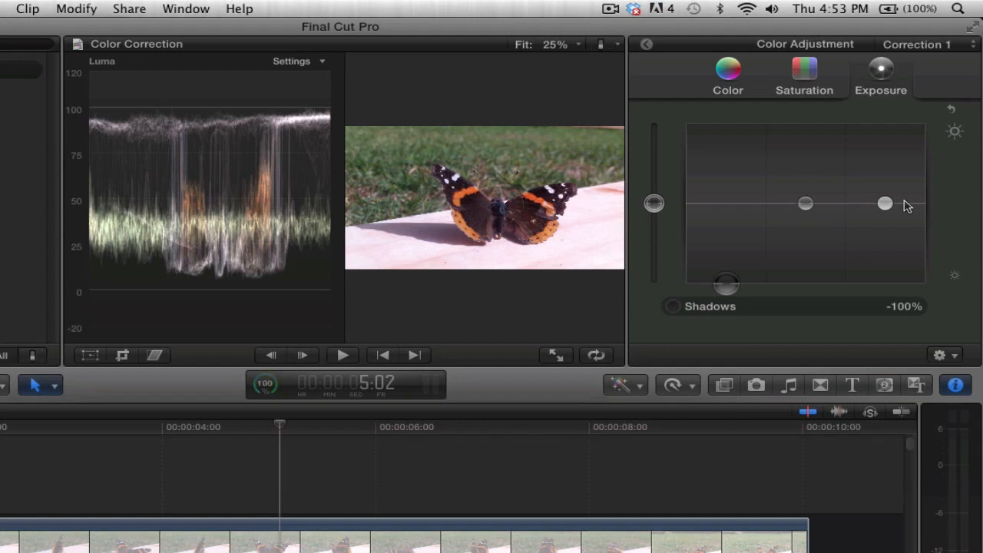
mouse_move(889, 205)
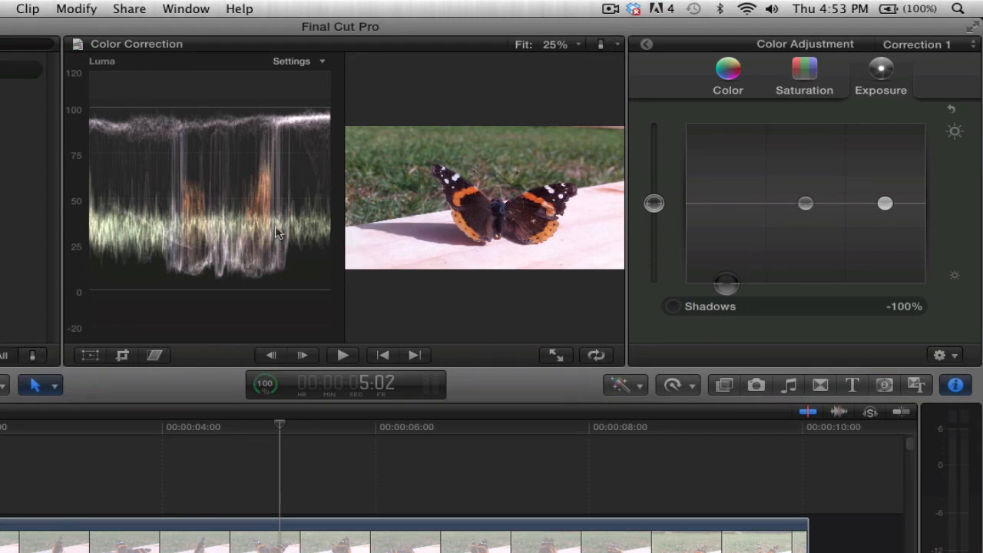
mouse_move(681, 200)
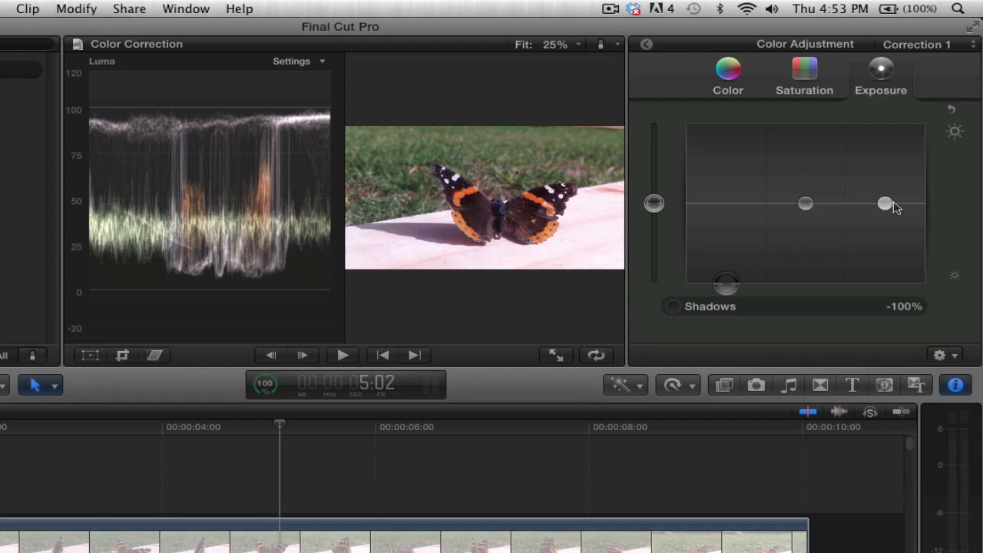
Step: Nudge highlights up, set Midtones exposure to -35%, and Global exposure to -4%
left_click_drag(884, 203, 884, 201)
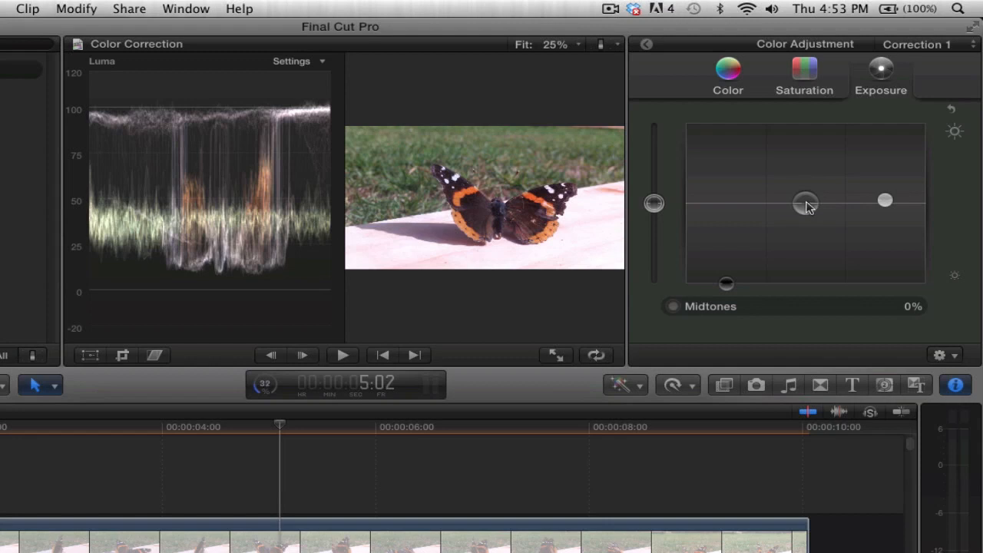
left_click_drag(805, 203, 805, 229)
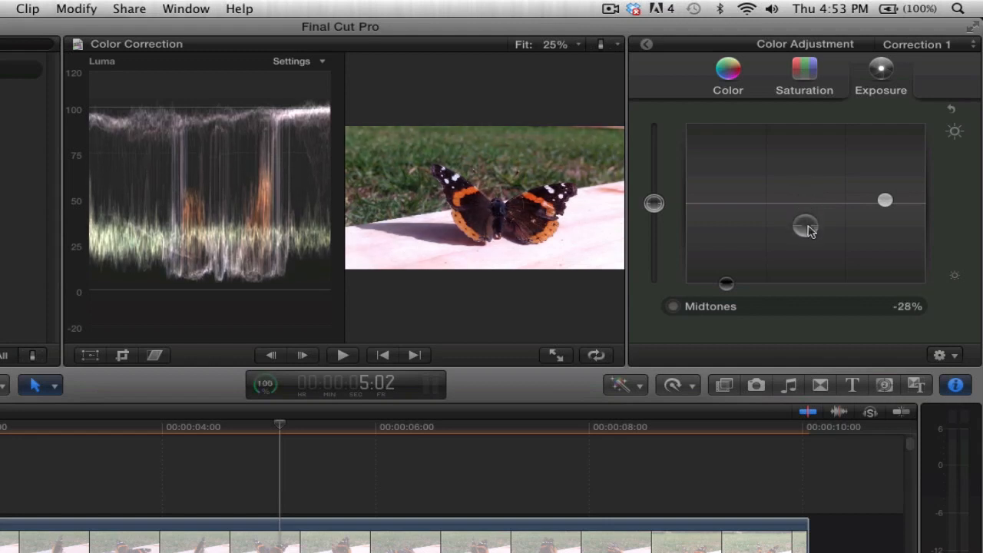
left_click_drag(805, 225, 805, 242)
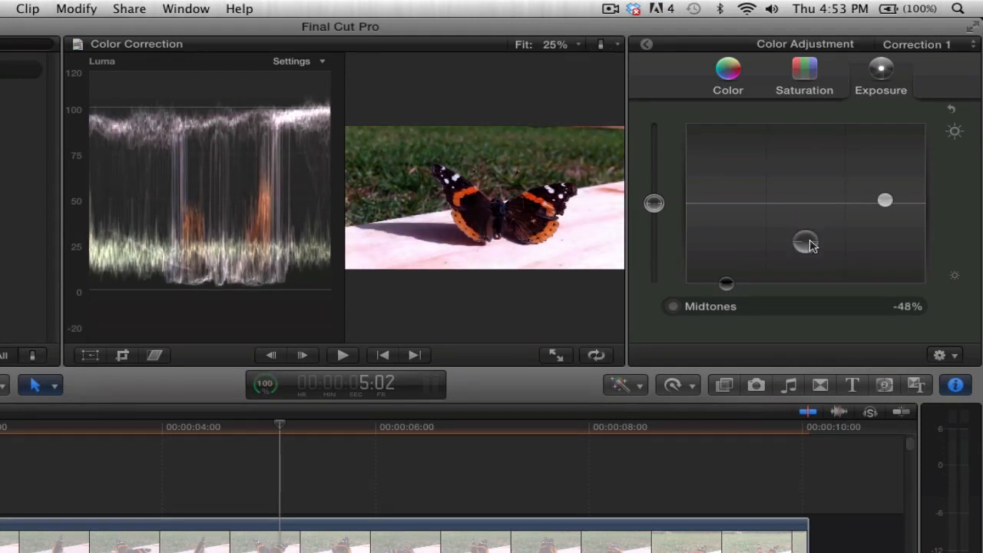
left_click_drag(806, 242, 806, 235)
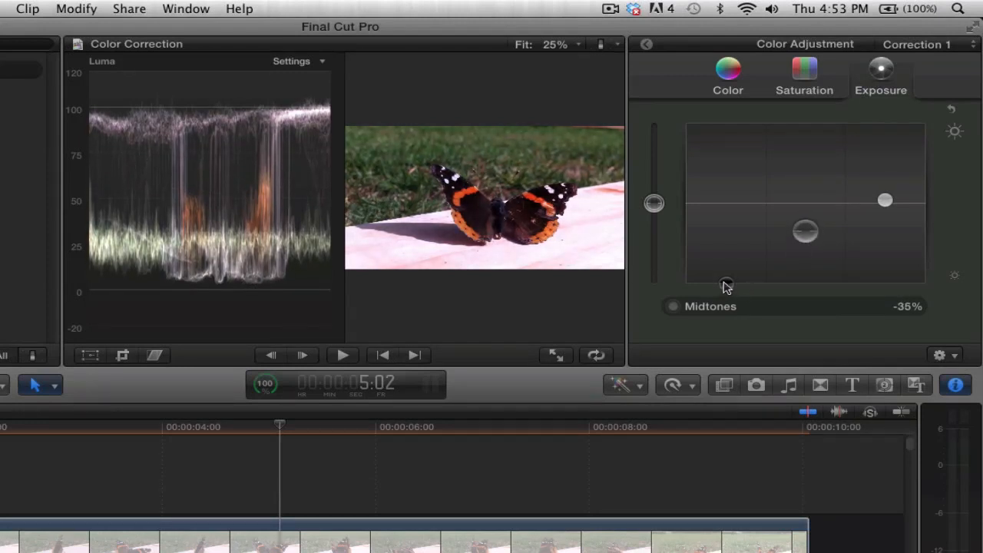
left_click_drag(726, 286, 725, 284)
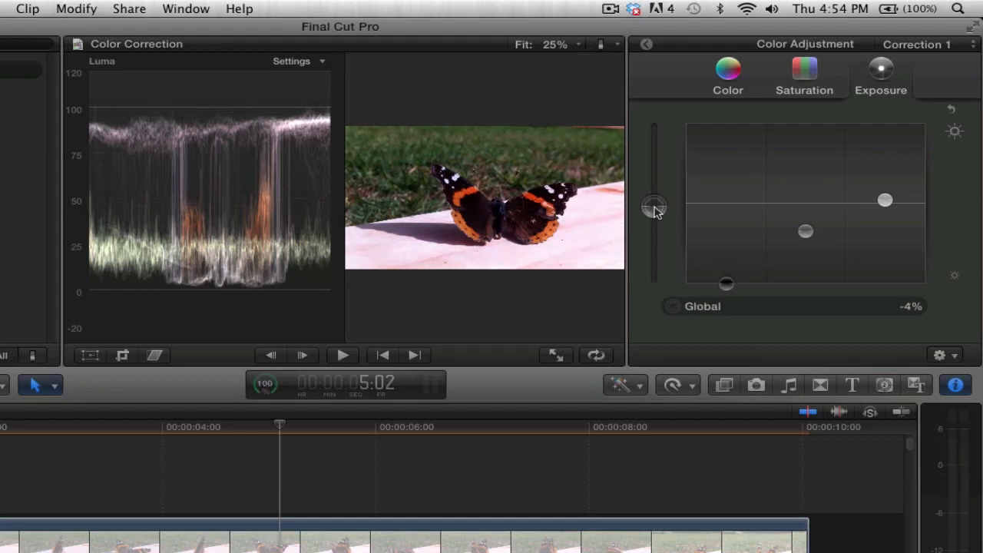
Step: Lower Global exposure to -7%, lift highlights to about +9%, and set midtones to -17%
left_click_drag(653, 206, 653, 211)
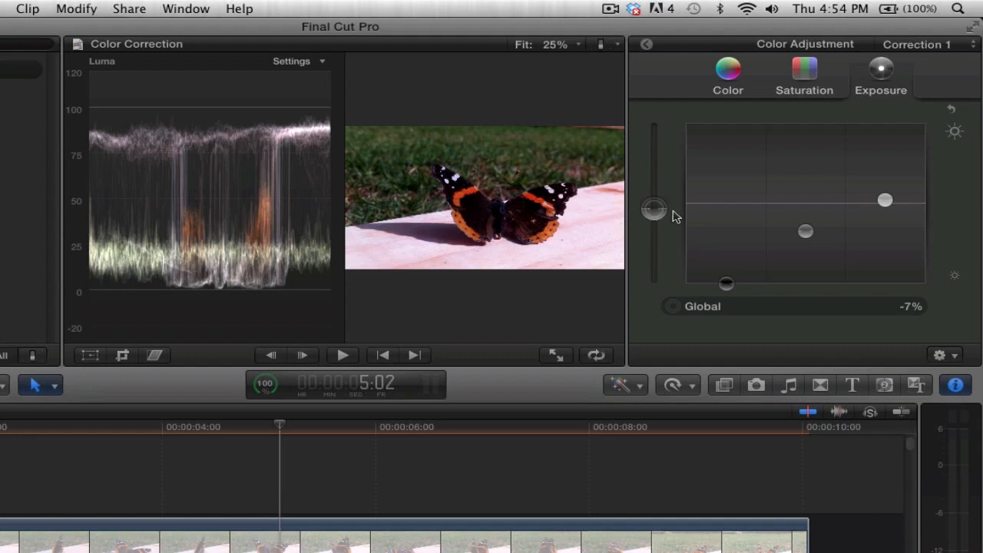
mouse_move(660, 244)
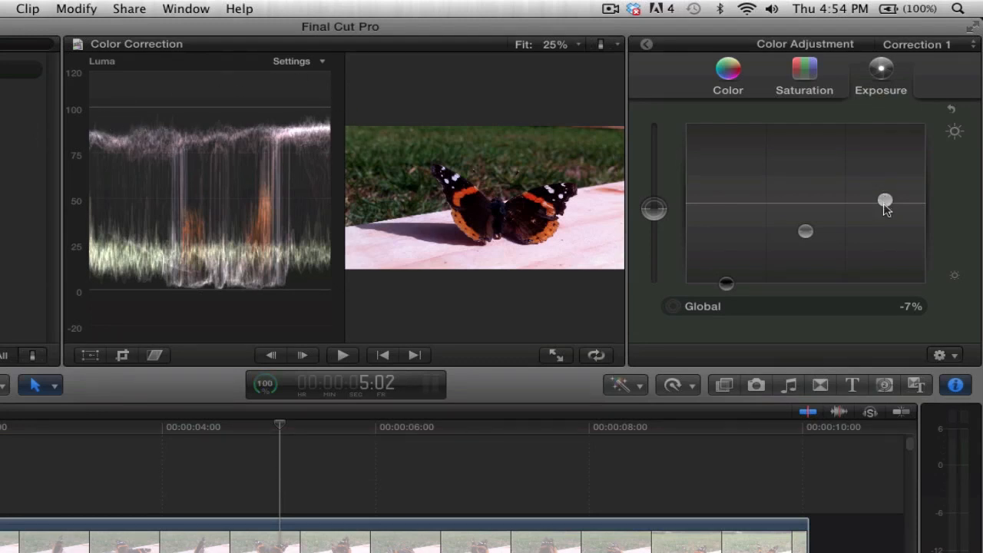
left_click_drag(883, 200, 884, 198)
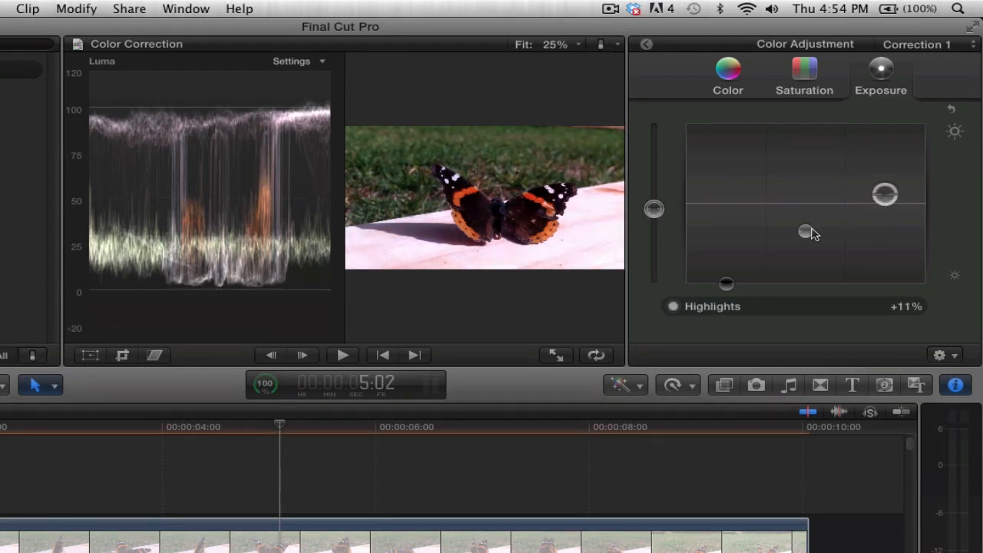
left_click_drag(805, 231, 804, 223)
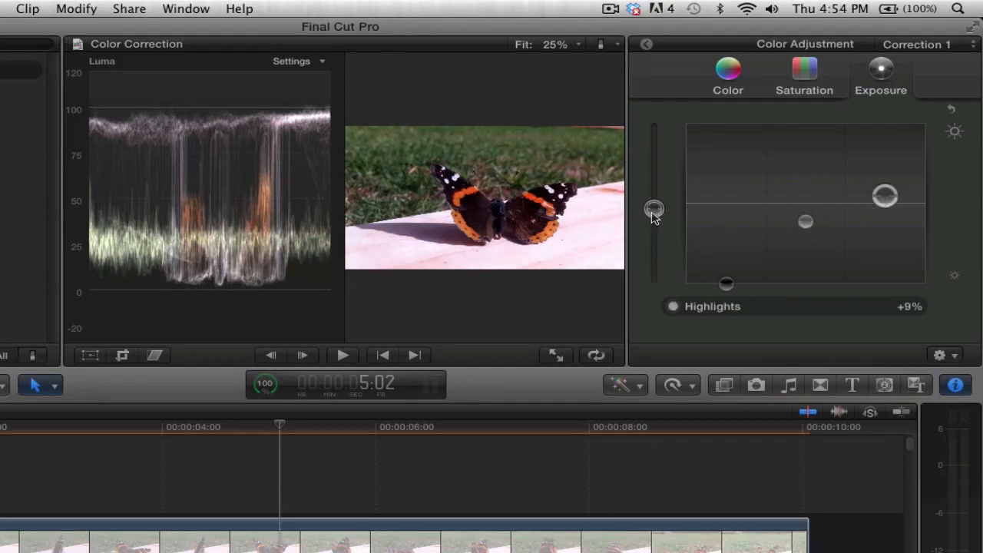
left_click_drag(883, 195, 884, 195)
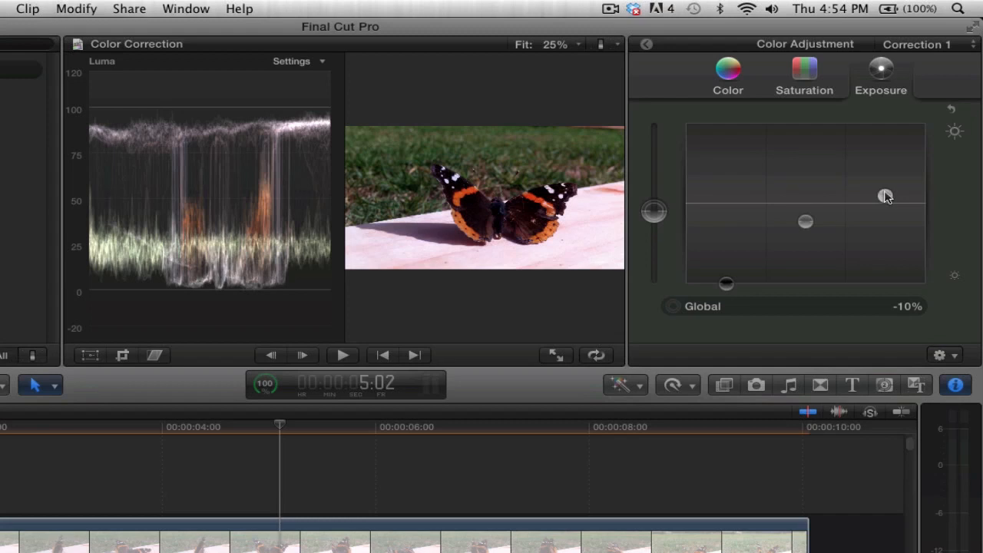
left_click_drag(885, 195, 885, 193)
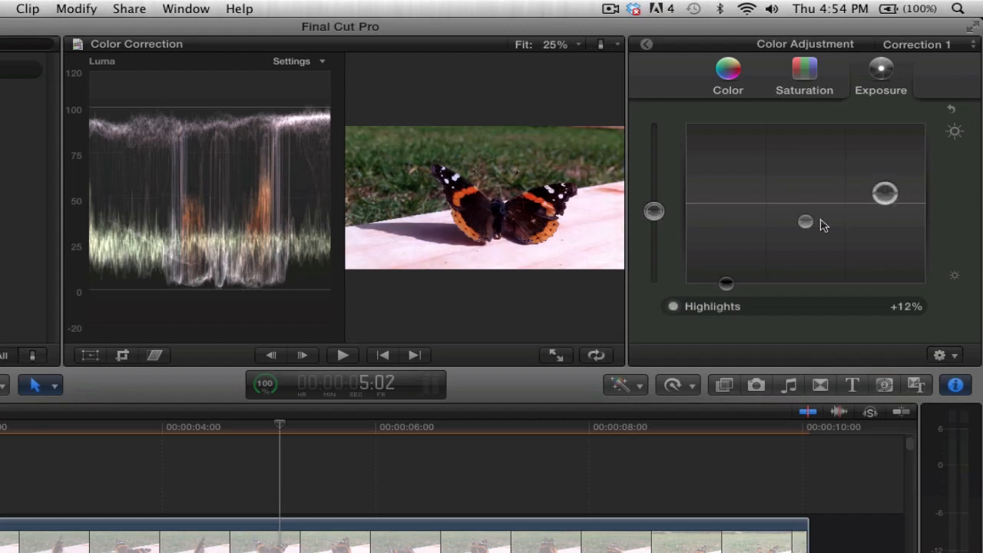
left_click_drag(805, 222, 804, 219)
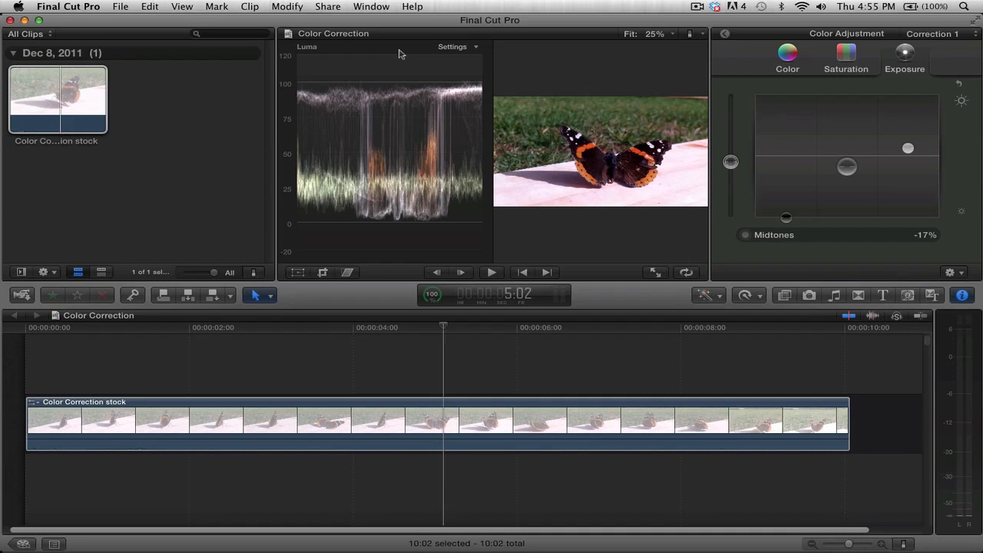
mouse_move(317, 98)
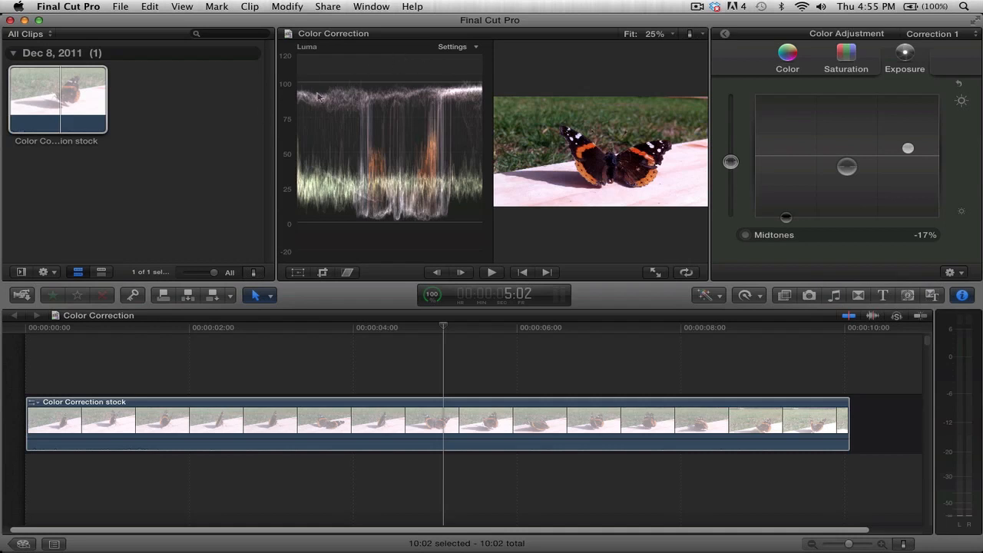
mouse_move(440, 82)
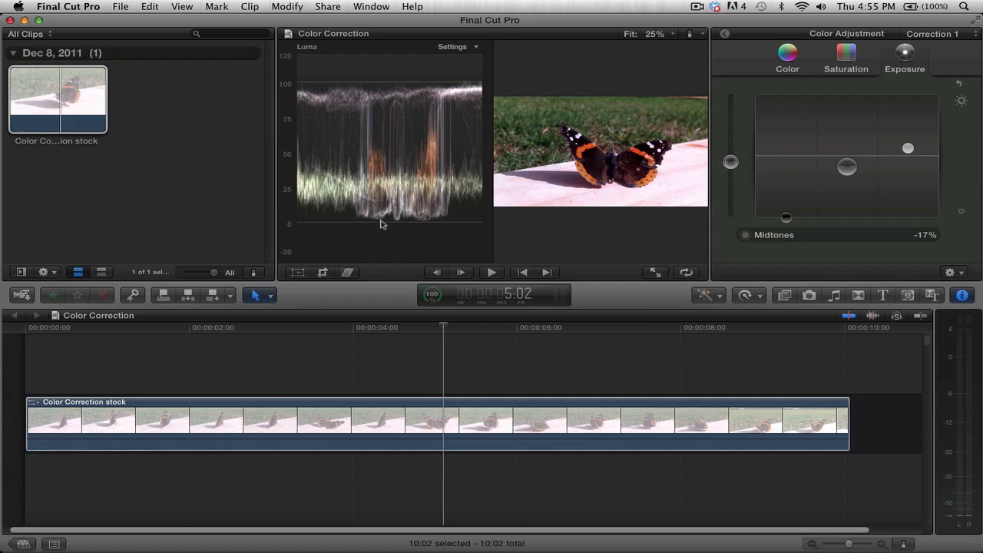
mouse_move(304, 214)
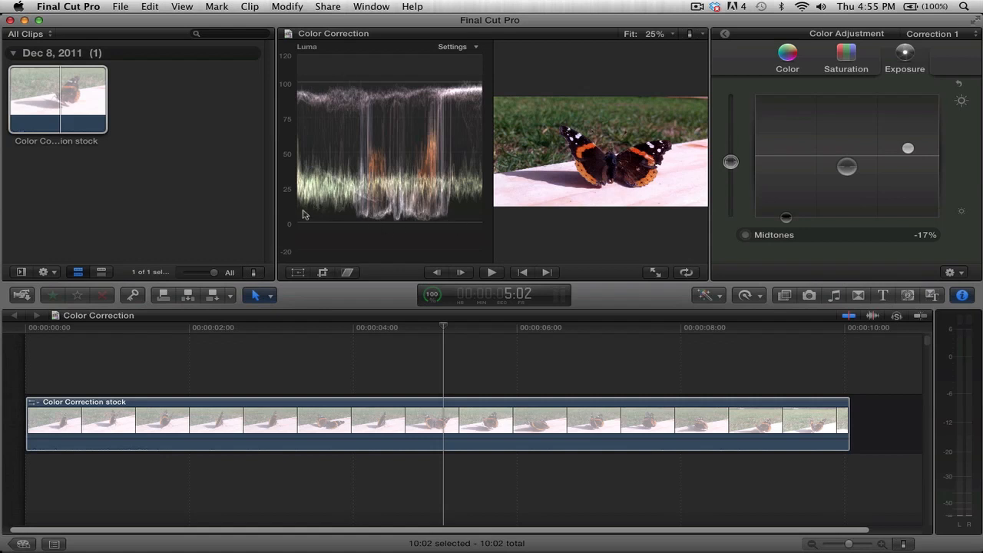
mouse_move(501, 191)
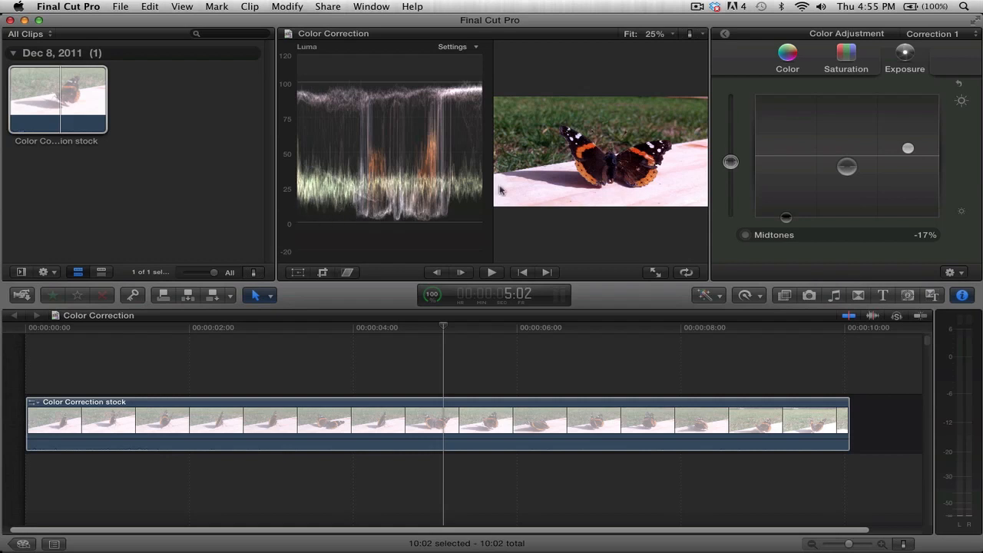
mouse_move(326, 203)
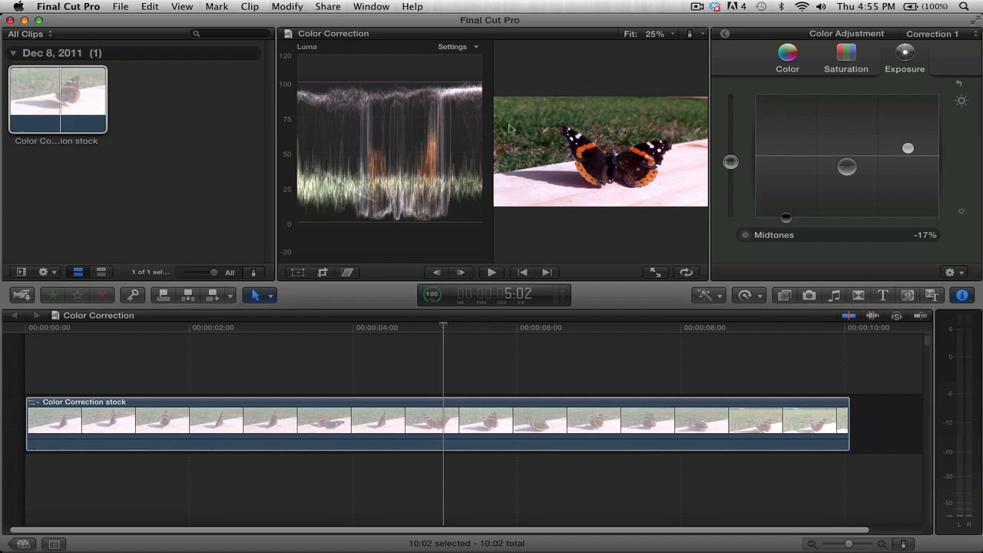
mouse_move(704, 184)
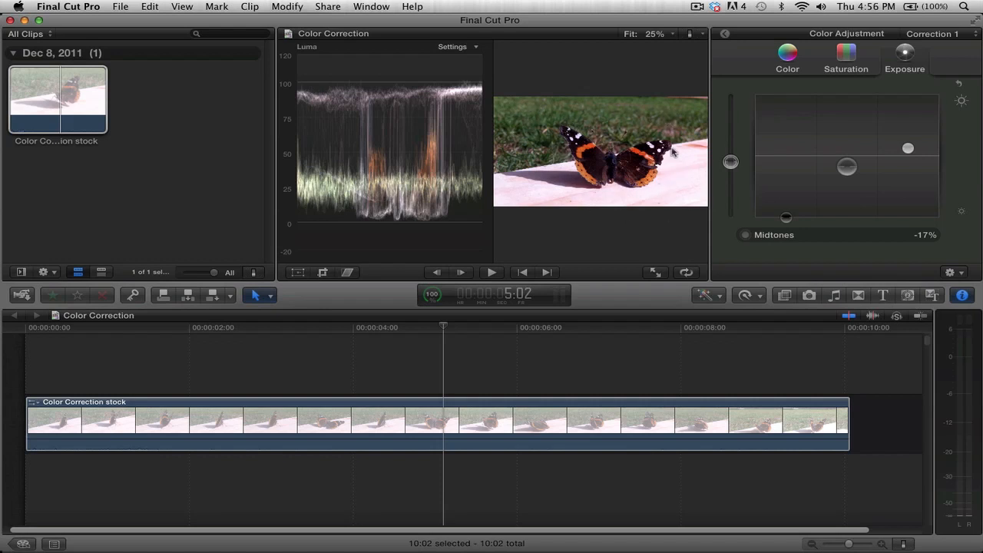
mouse_move(483, 115)
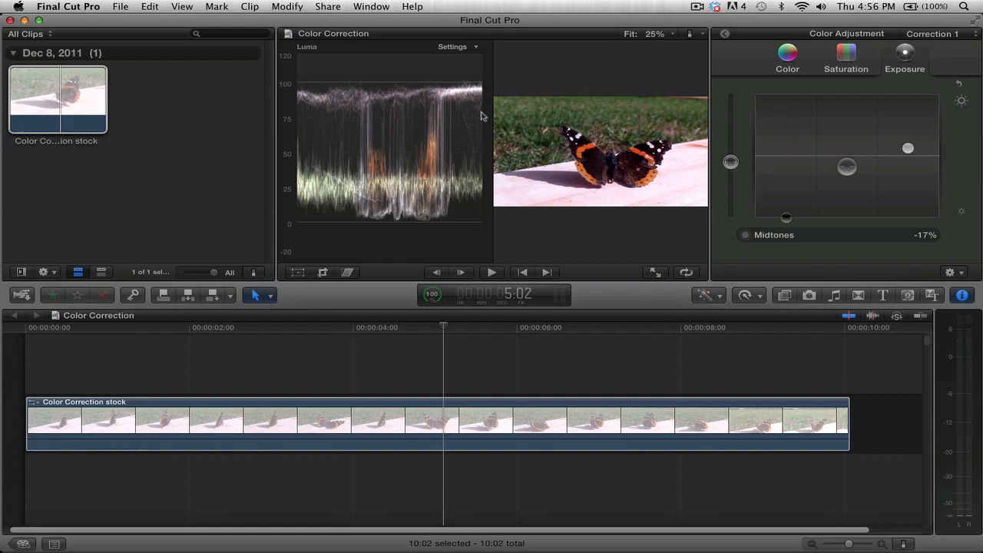
mouse_move(385, 219)
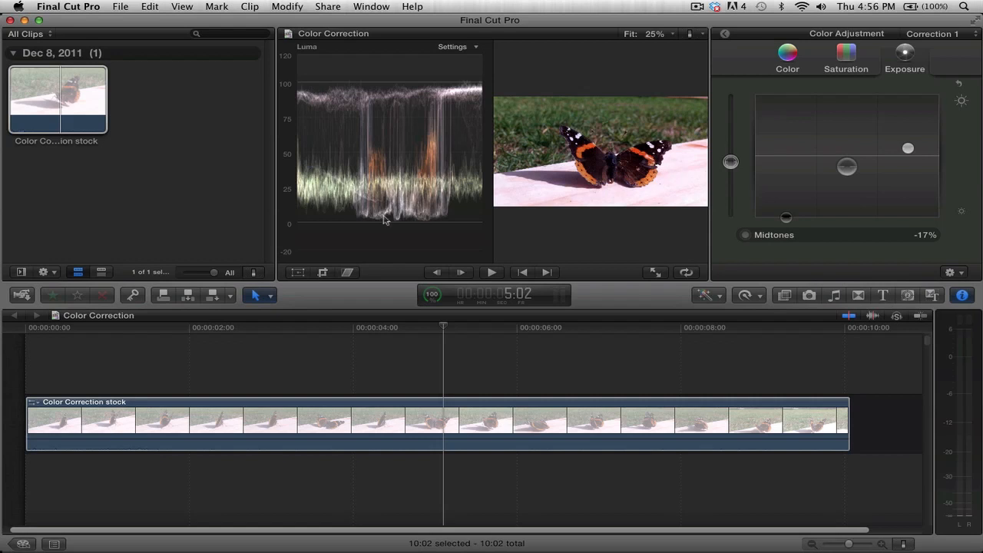
mouse_move(597, 152)
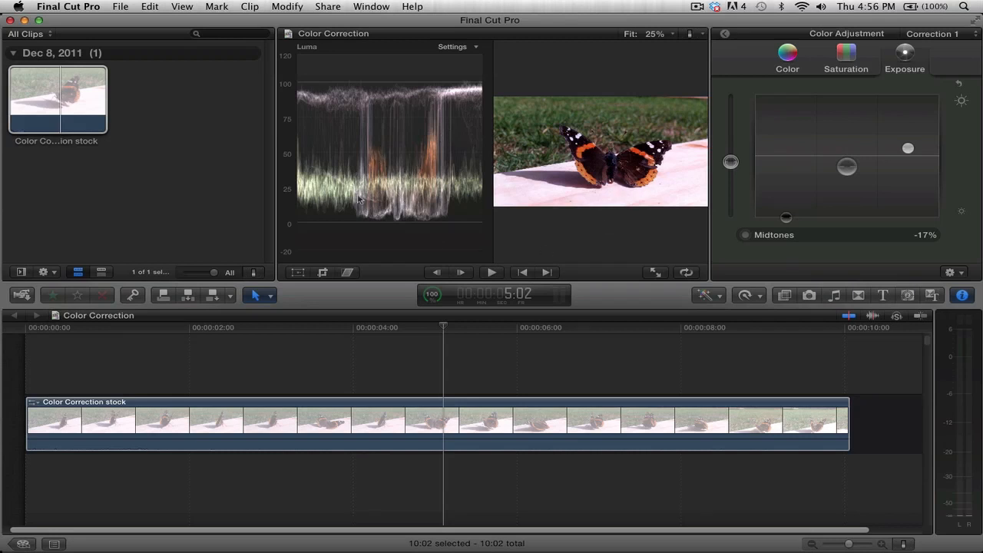
mouse_move(627, 174)
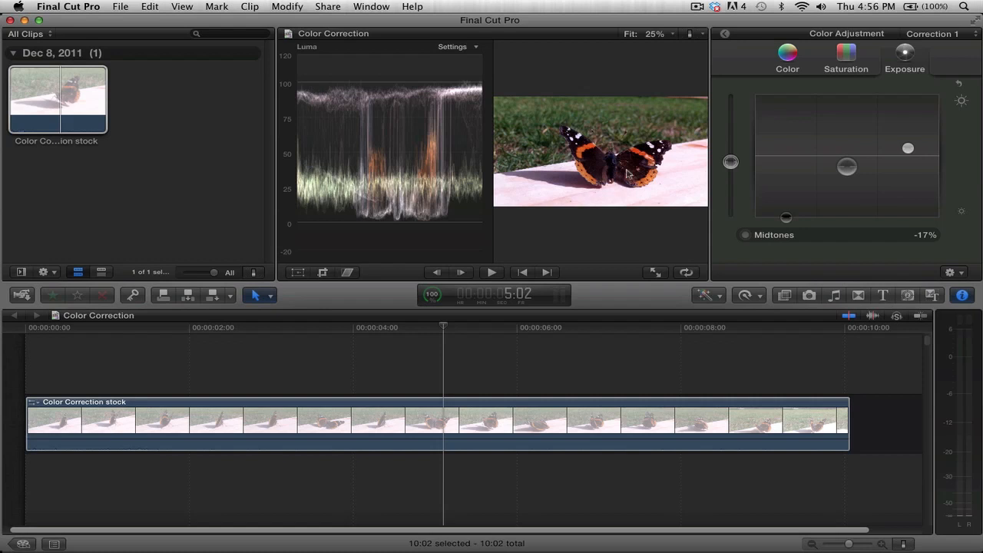
mouse_move(672, 106)
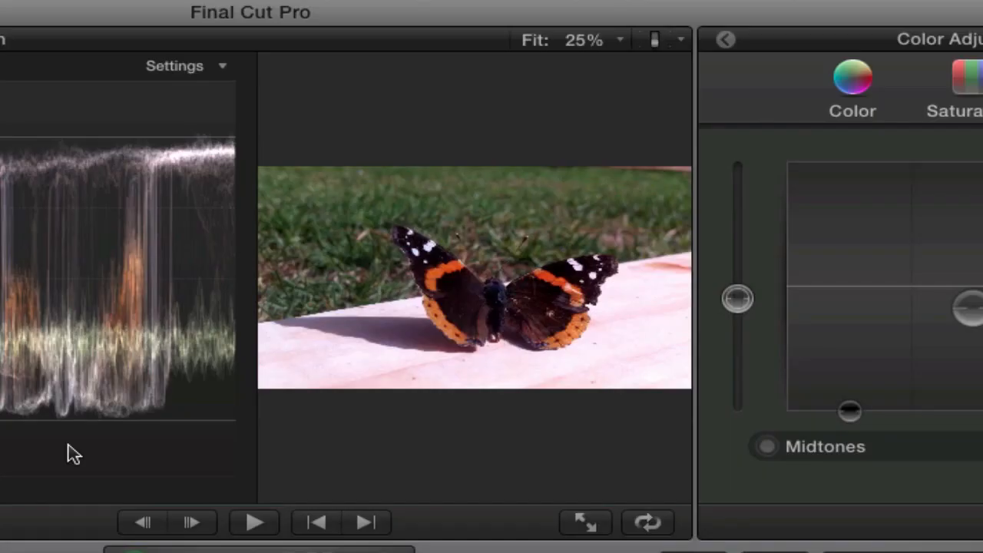
mouse_move(679, 52)
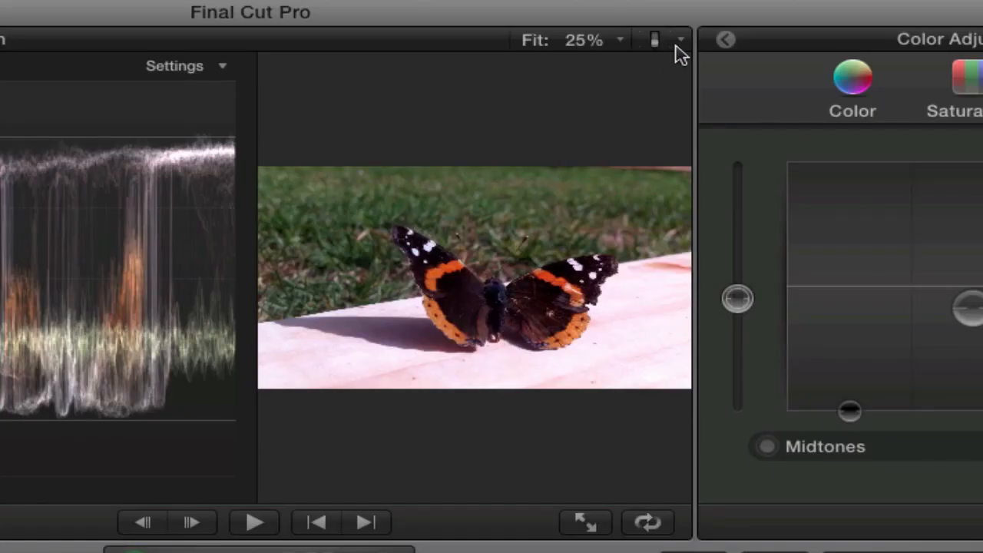
Step: Choose Hide Video Scopes from the viewer display options menu
left_click(677, 39)
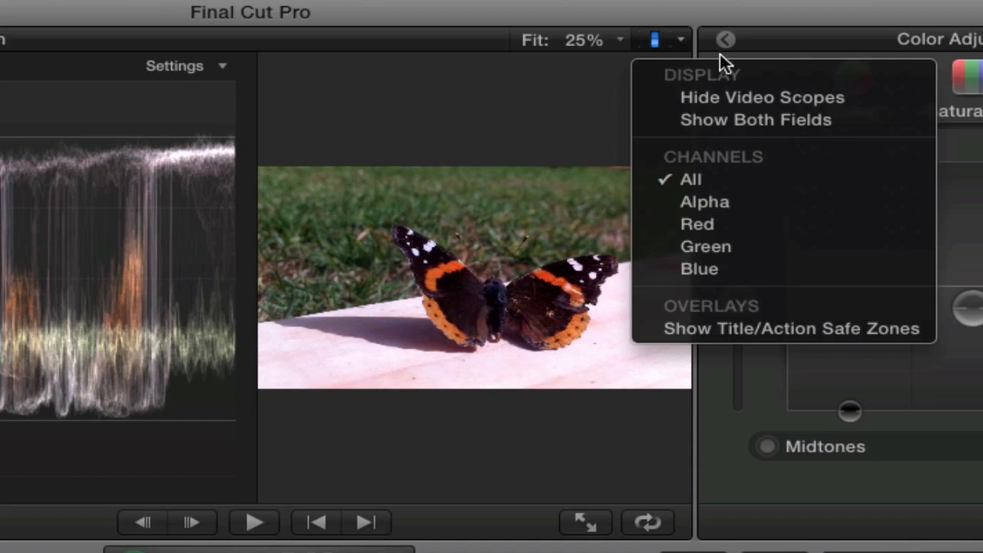
mouse_move(883, 98)
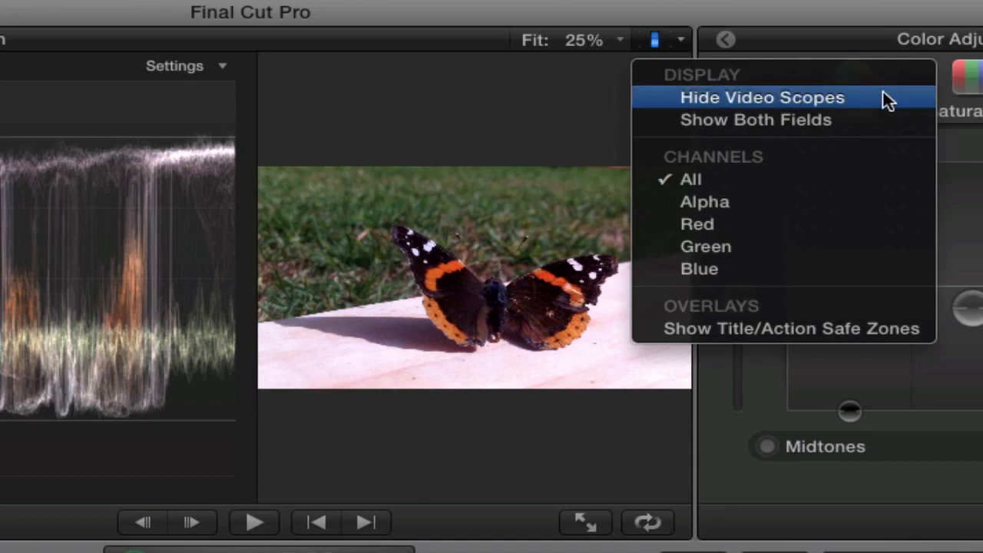
left_click(751, 97)
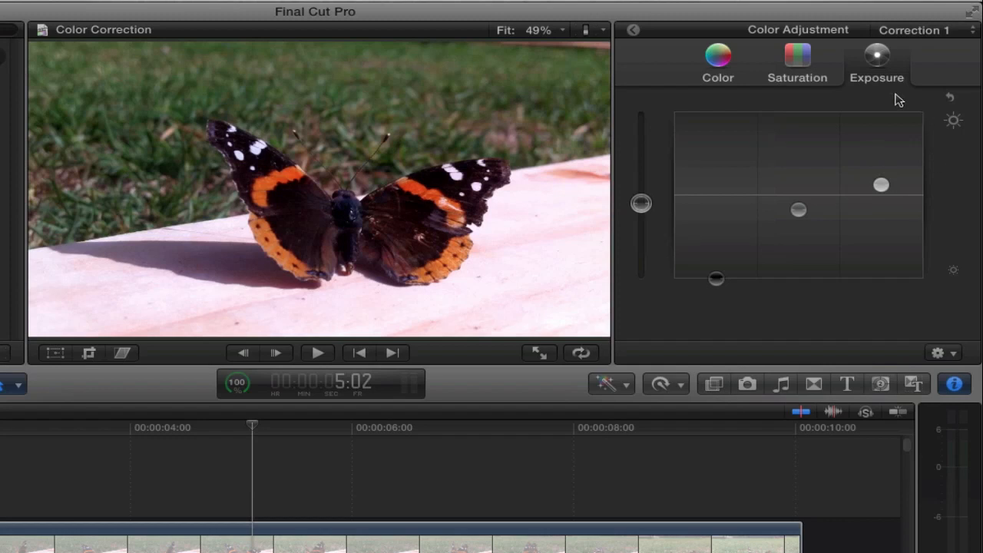
mouse_move(634, 42)
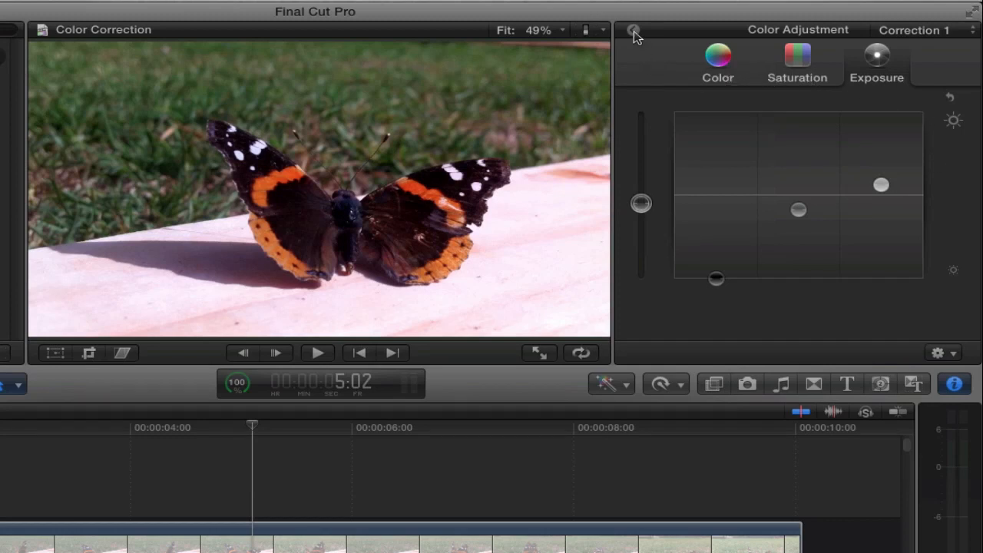
Step: Back in the Video Inspector, toggle Correction 1 off and on, ending enabled
left_click(633, 31)
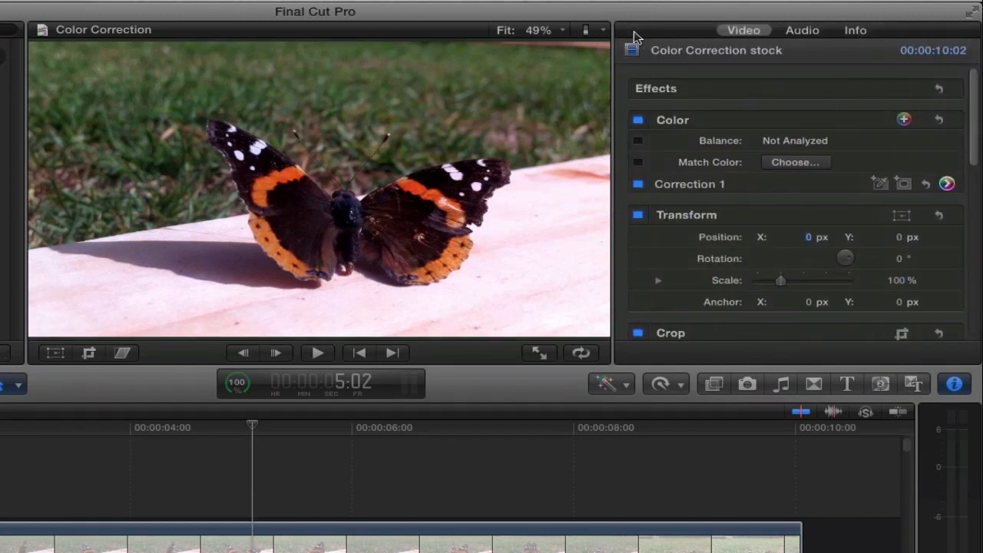
scroll("down", 3)
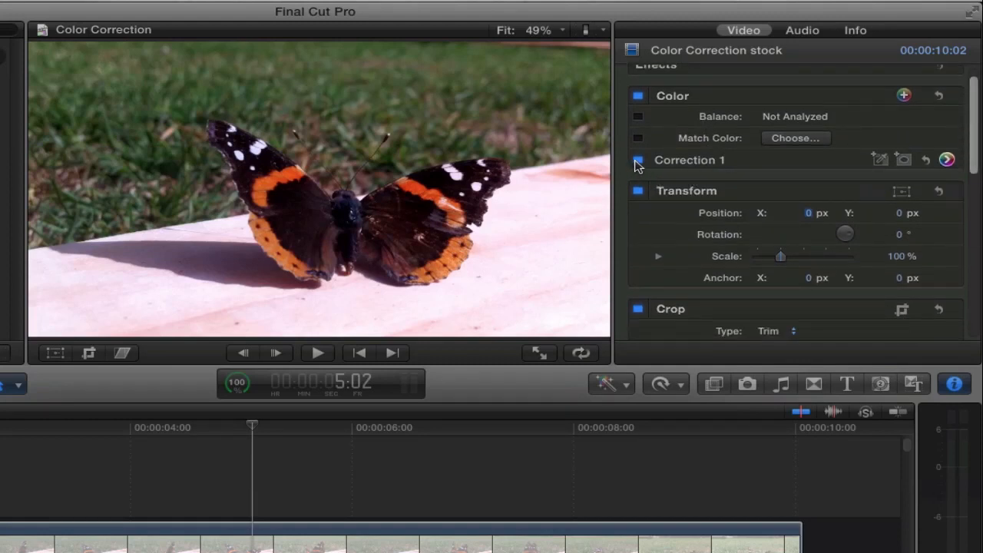
left_click(638, 160)
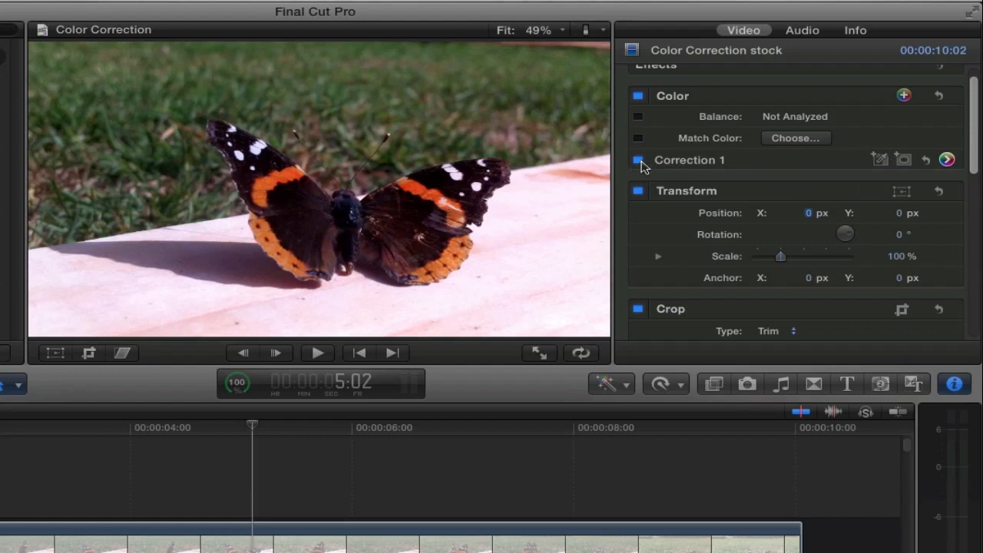
left_click(636, 160)
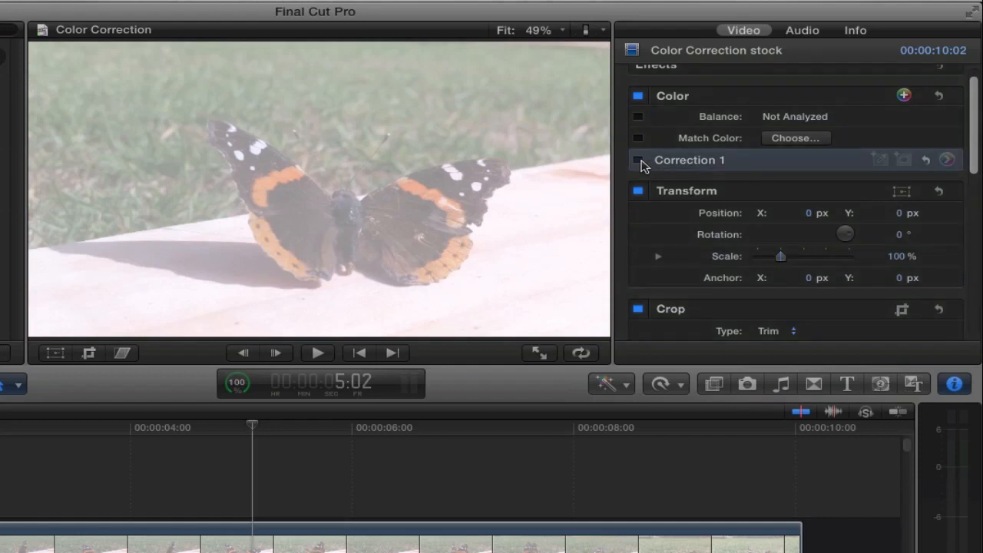
left_click(637, 160)
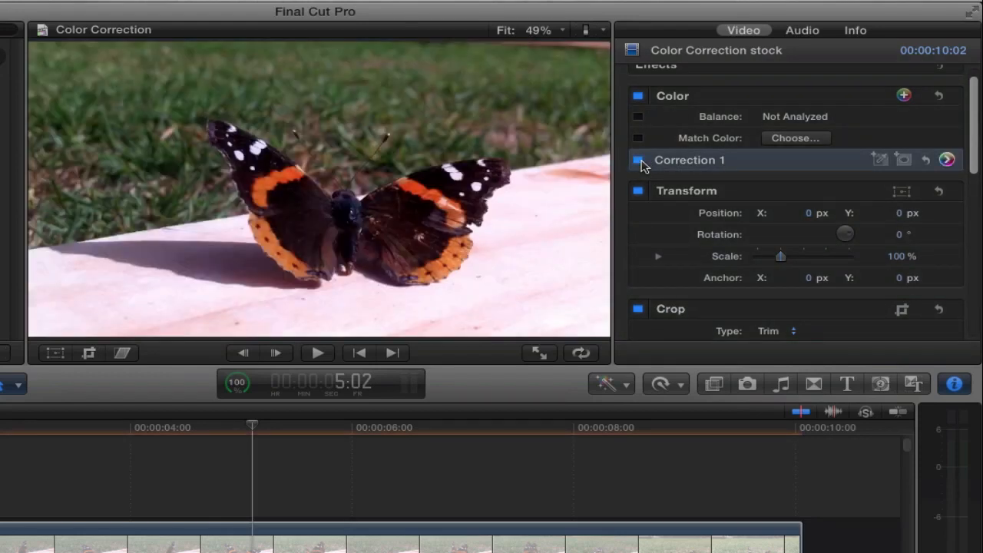
left_click(637, 159)
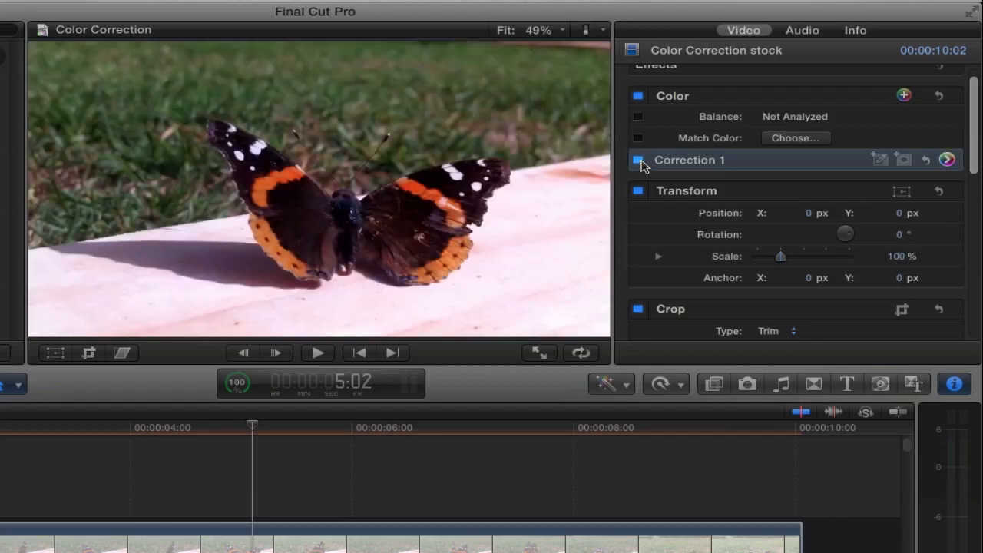